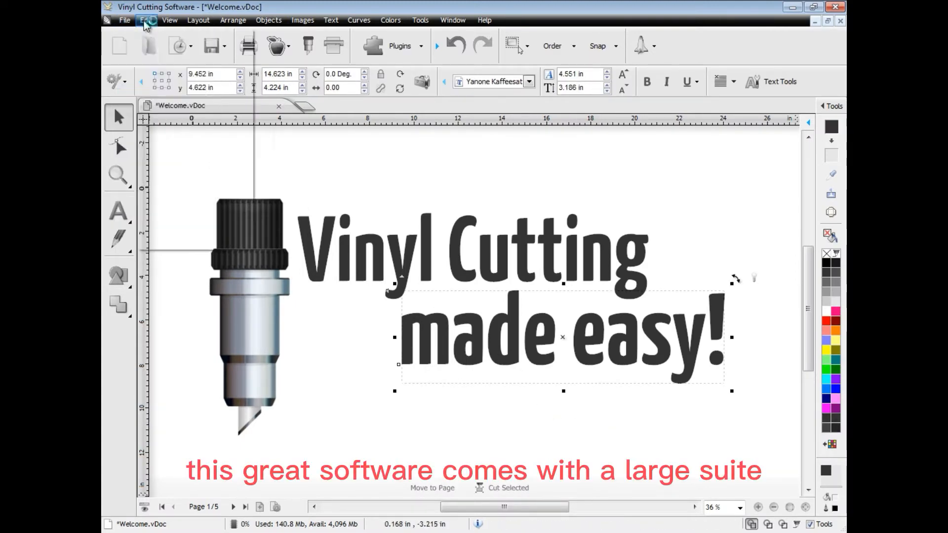
Underline "made easy!" on page 1, then toggle the grid on and off again
left_click(302, 19)
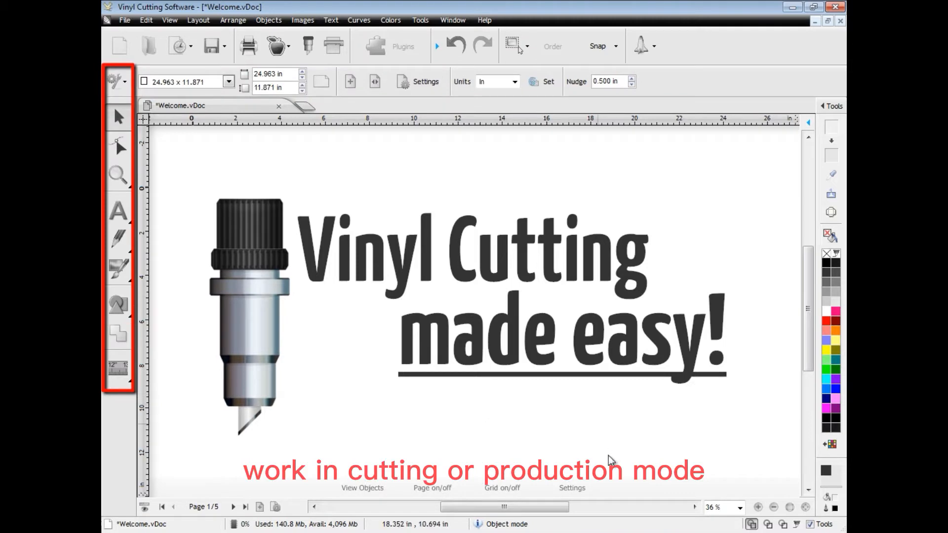
left_click(502, 487)
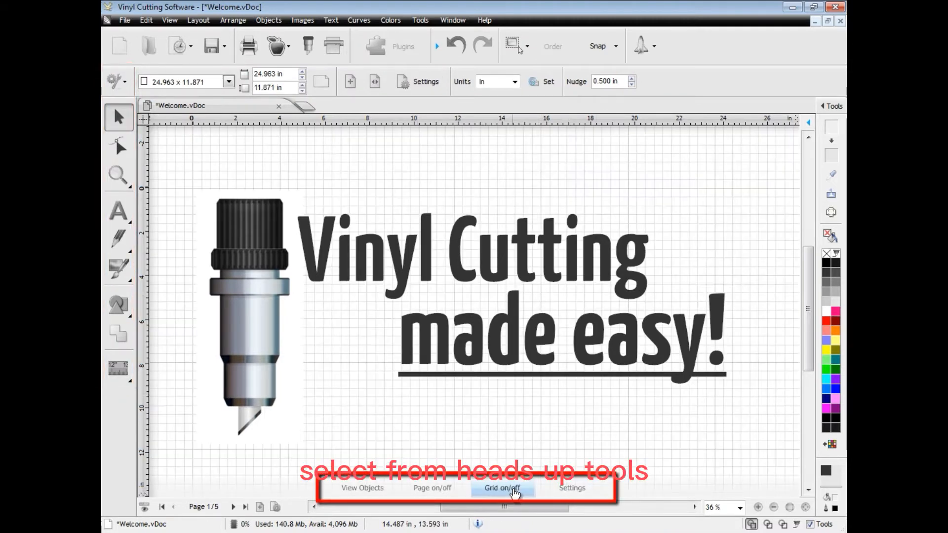
left_click(432, 488)
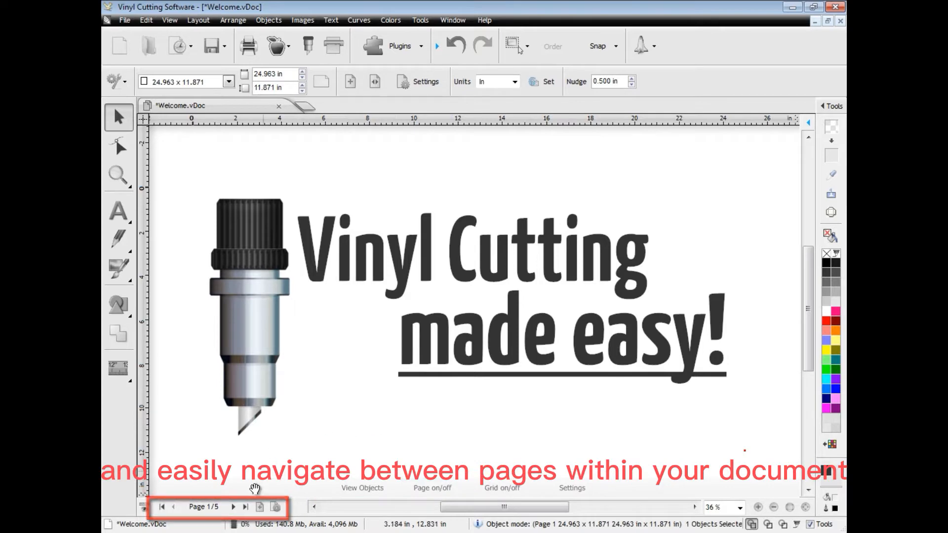
On page 2, italicise the first "Bold" and centre the Align Left paragraph
left_click(233, 507)
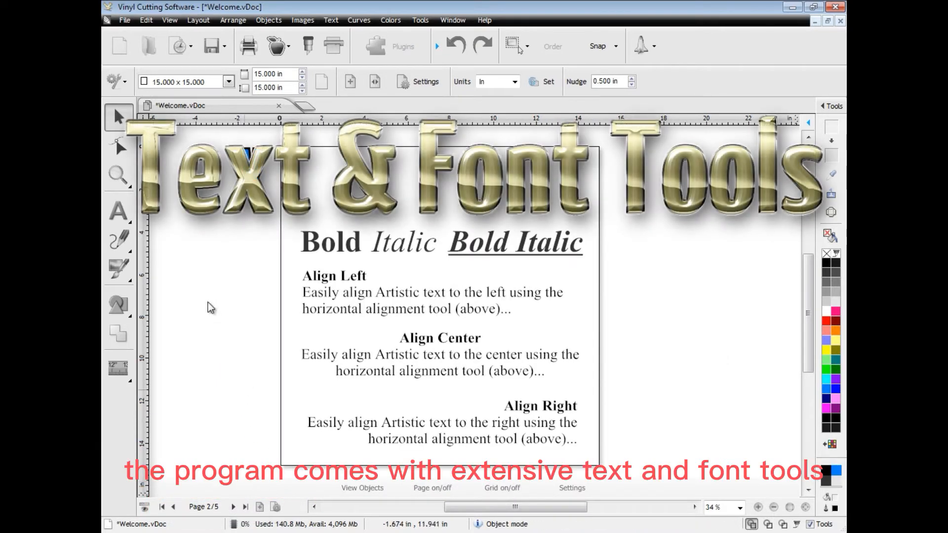
left_click(119, 210)
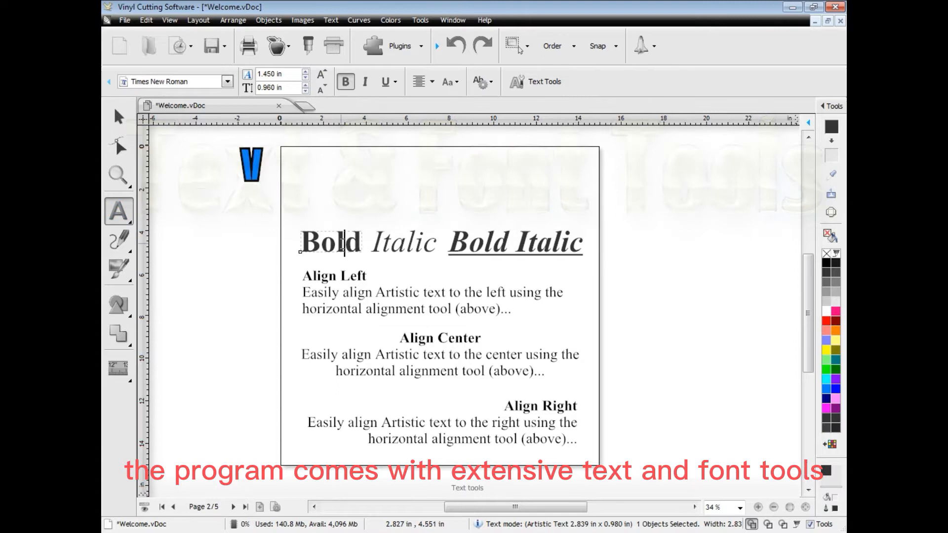
left_click(364, 82)
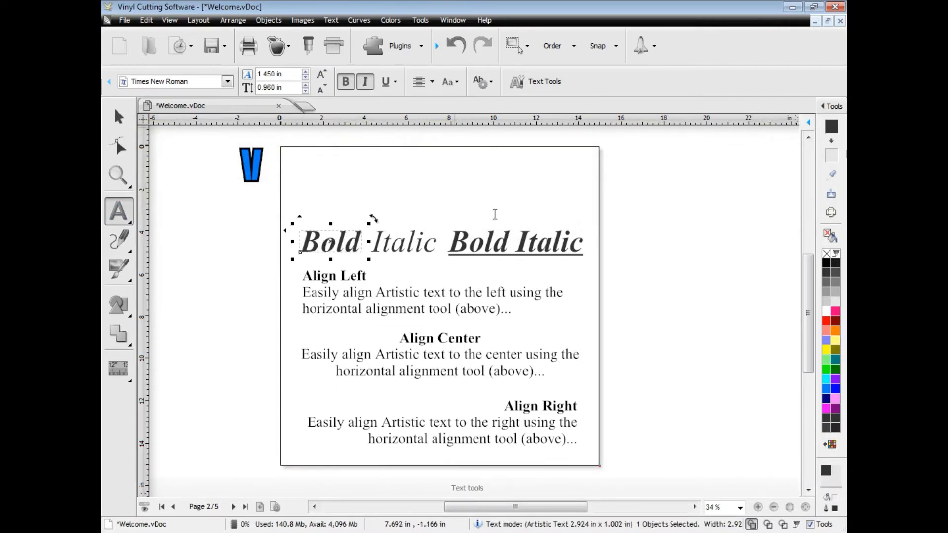
left_click(417, 82)
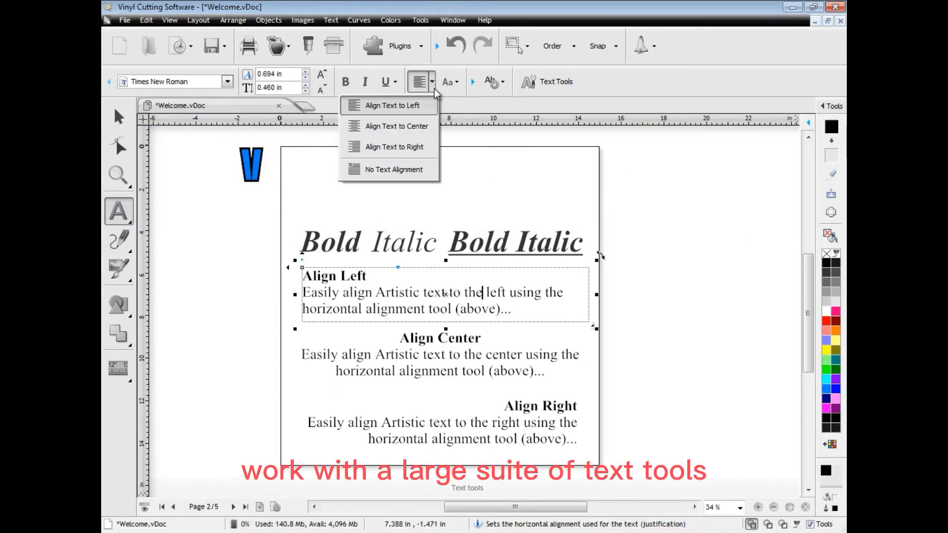
left_click(446, 82)
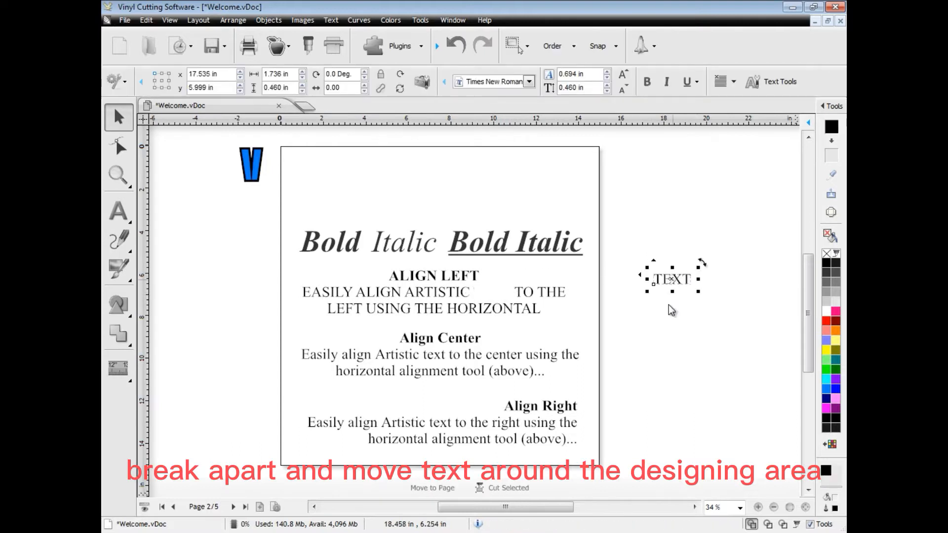
Switch to Vertical Text mode and type "Type some text" near the page top
left_click(119, 211)
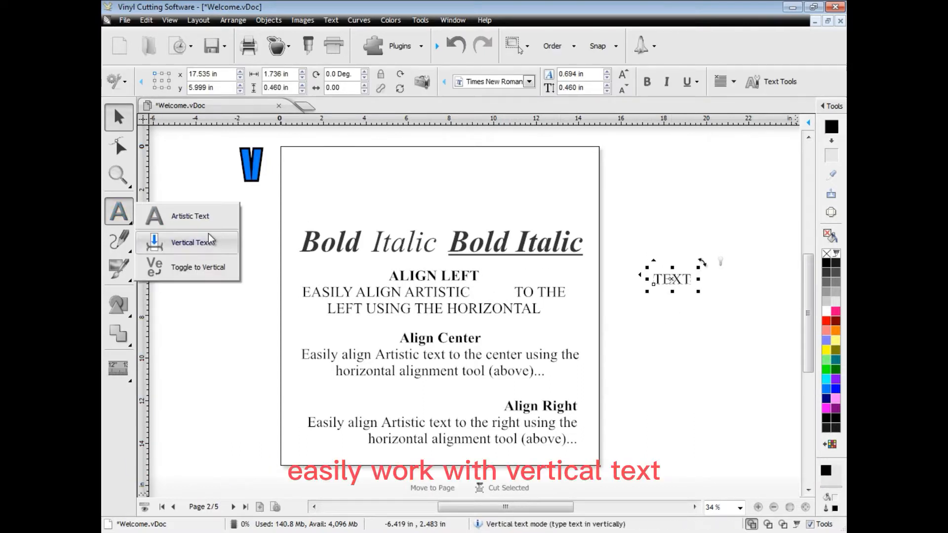
left_click(193, 242)
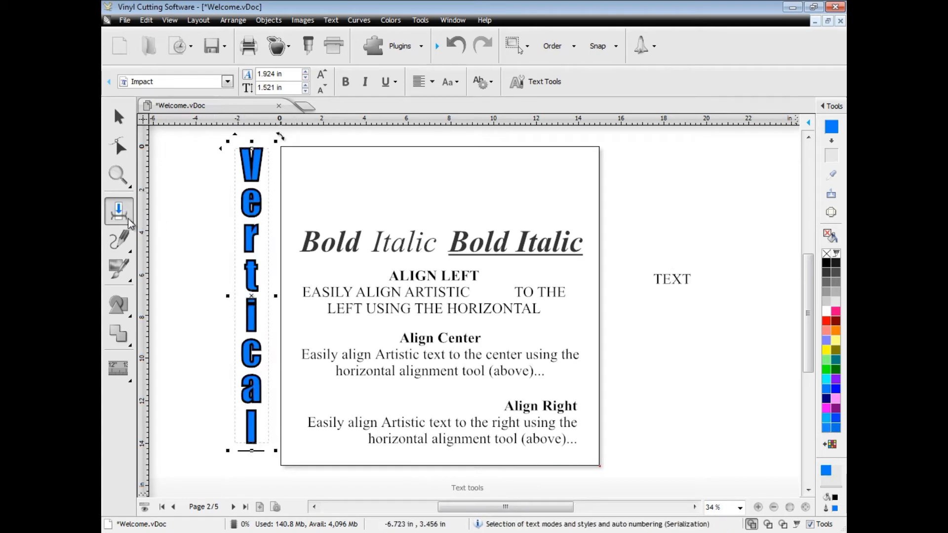
left_click(118, 211)
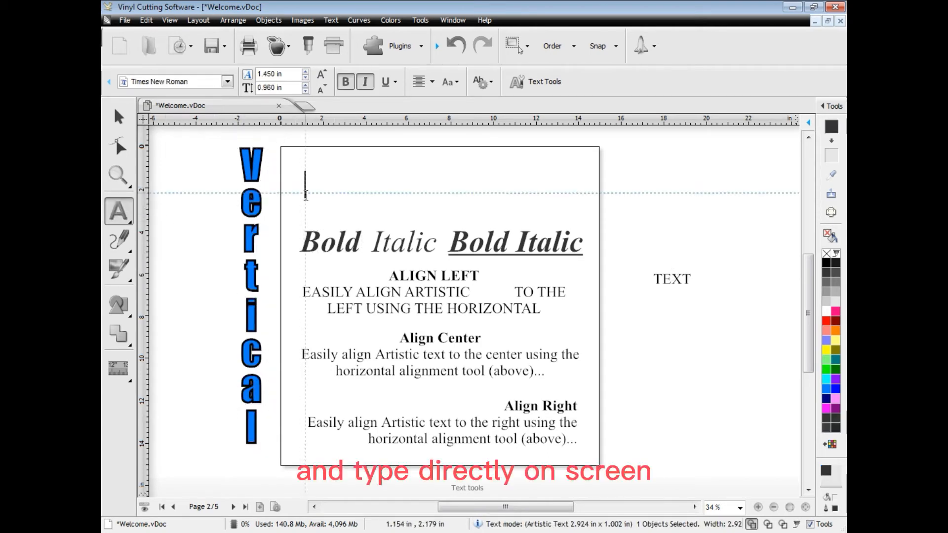
type("Type some text")
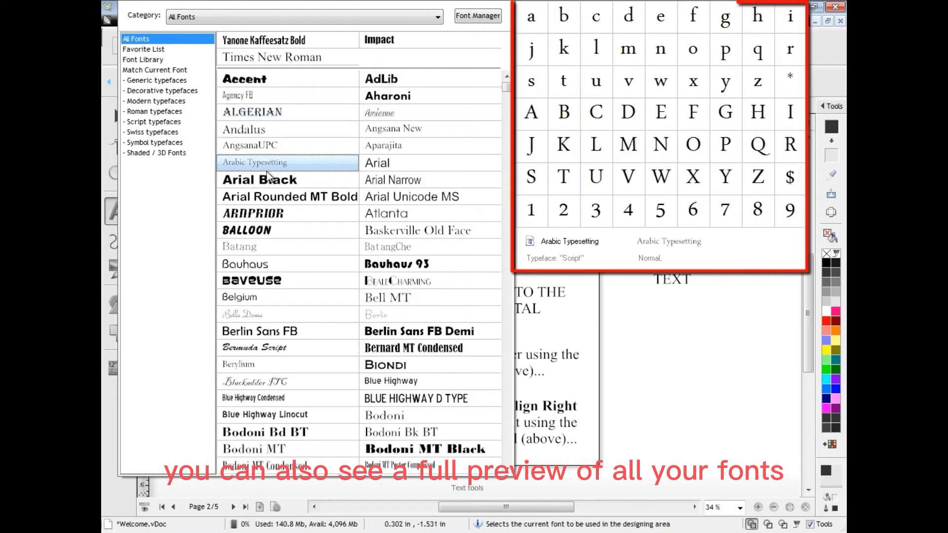
Set "Type some text" in the Berlin Sans FB Demi font
left_click(419, 331)
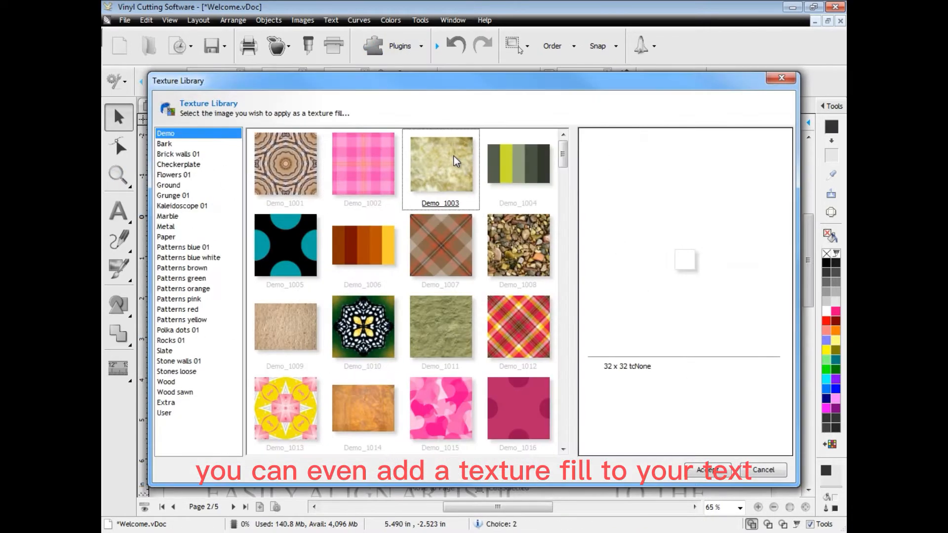
Fill "Type some text" with the Demo_1092 flower texture, then revert to solid black
left_click(517, 245)
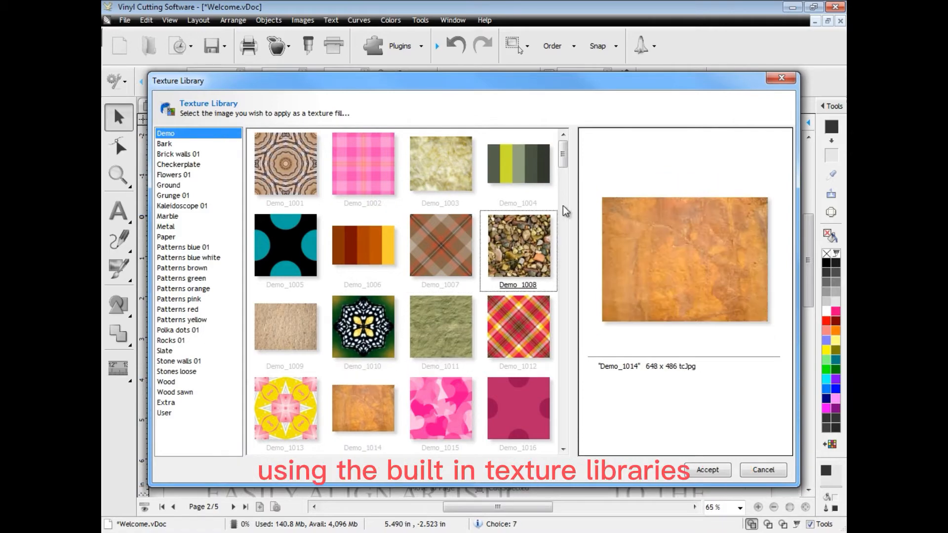
scroll("down", 3)
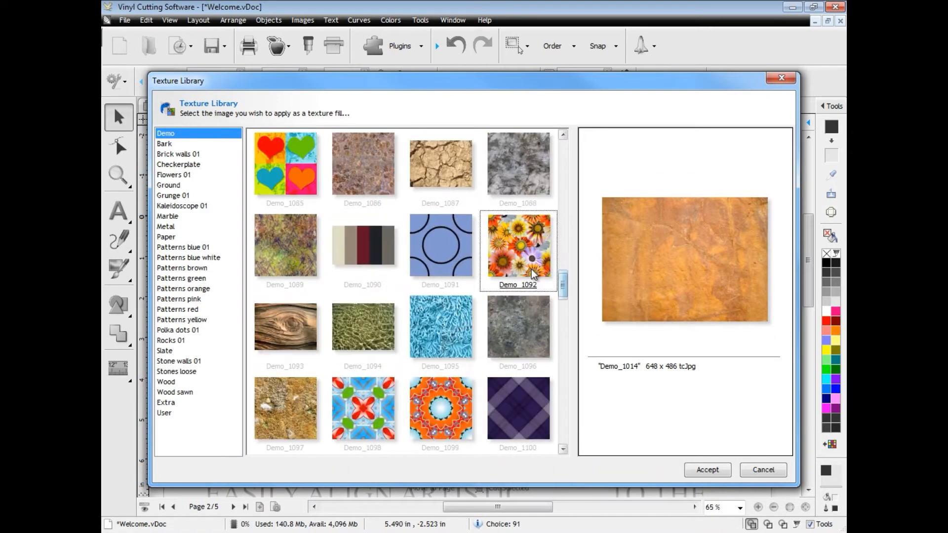
left_click(705, 469)
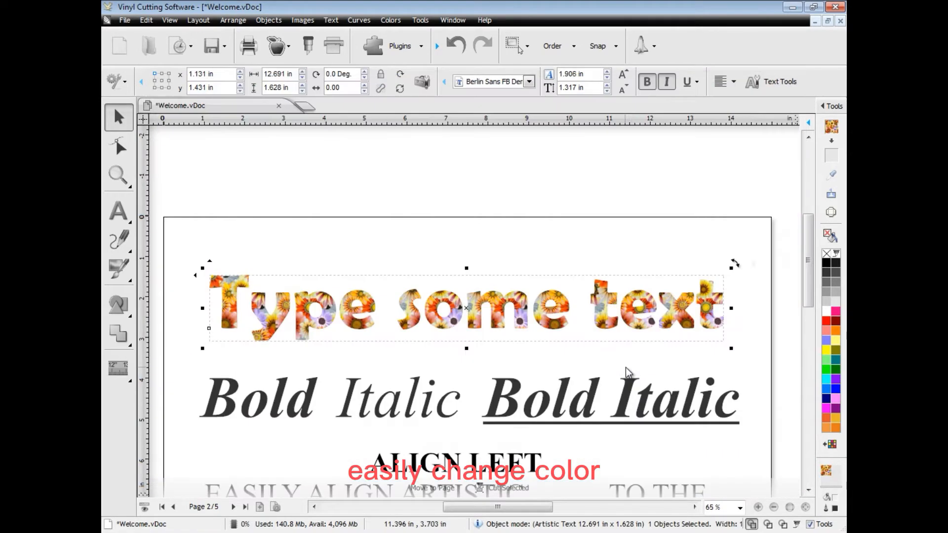
left_click(830, 308)
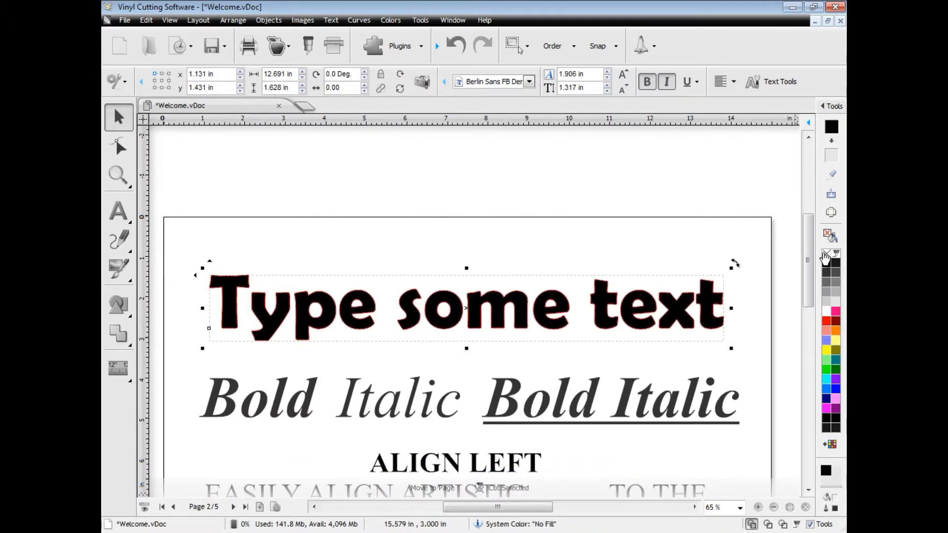
left_click(118, 239)
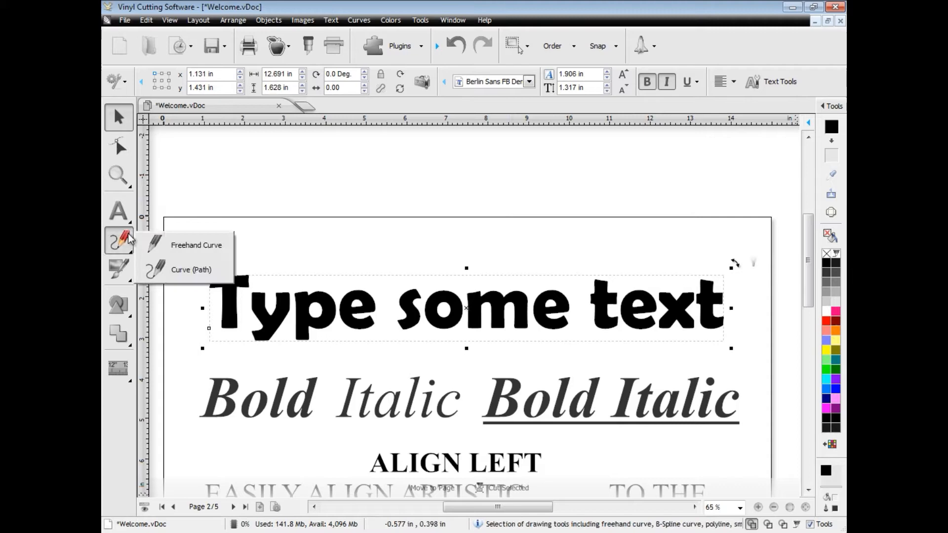
Draw a freehand red banner and intersect it with the text to turn its top red
left_click(191, 269)
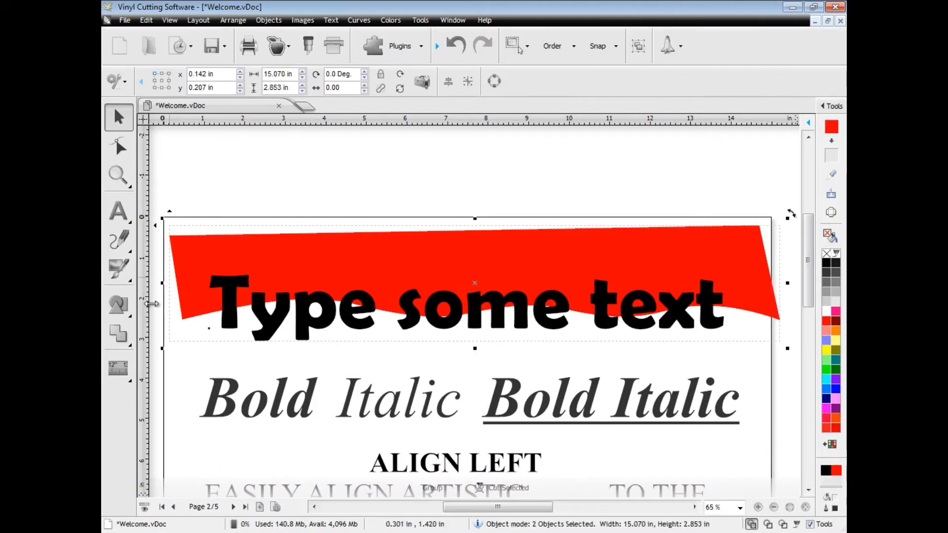
left_click(118, 335)
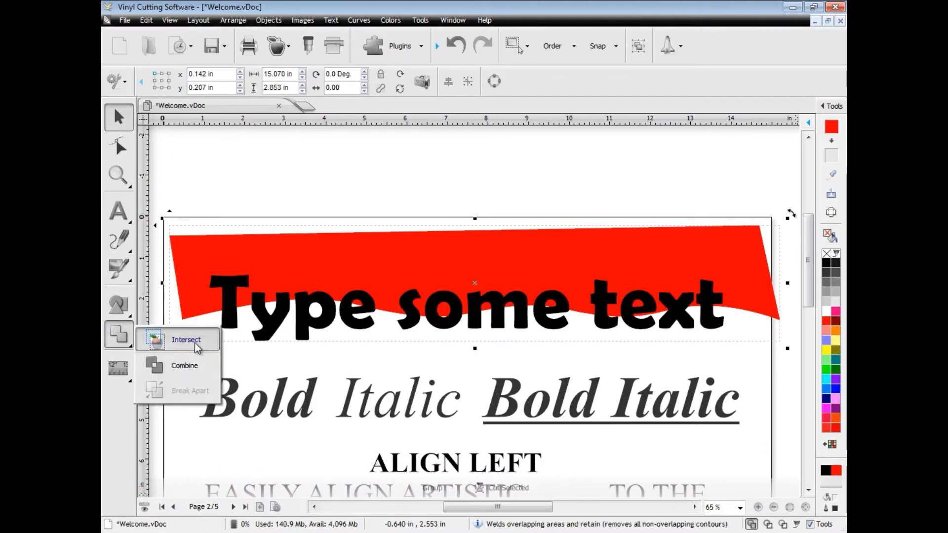
left_click(185, 339)
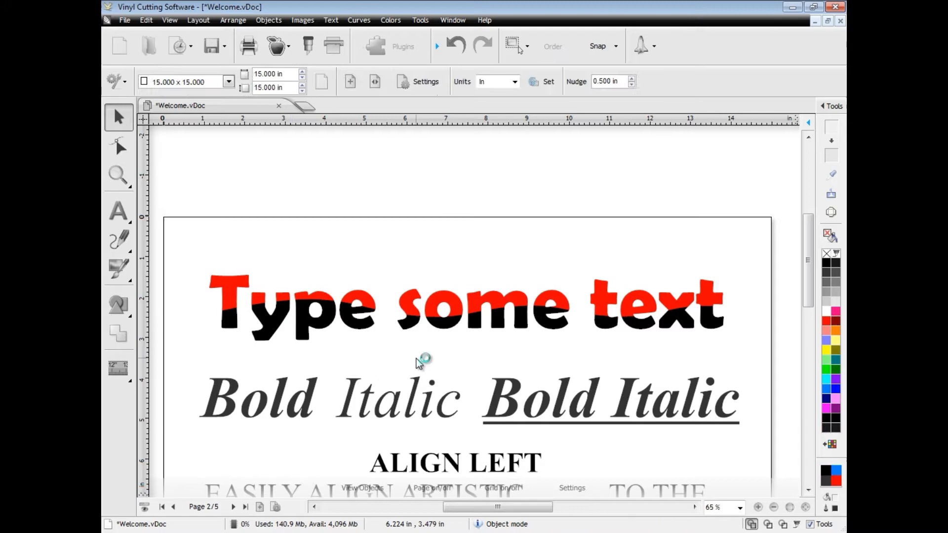
left_click(245, 507)
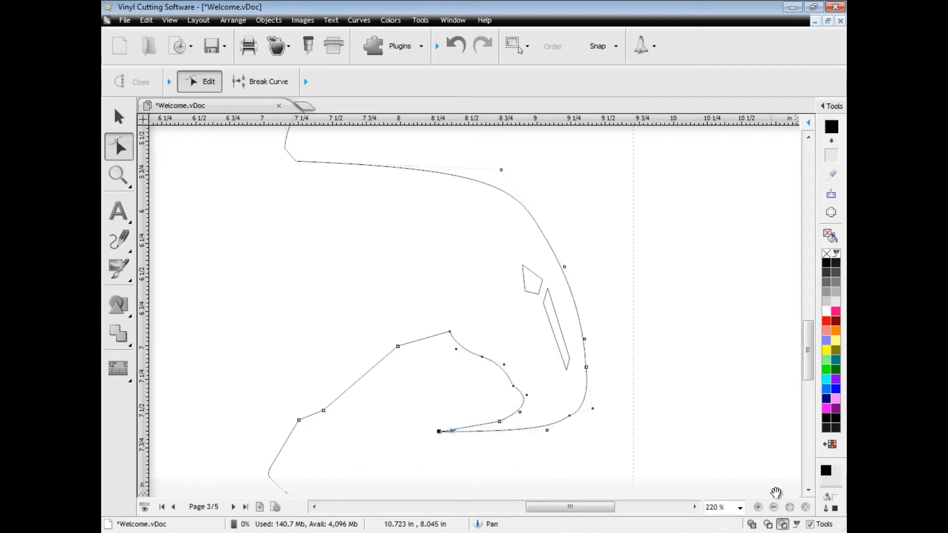
Zoom out to show the whole eagle silhouette on page 3
left_click(752, 524)
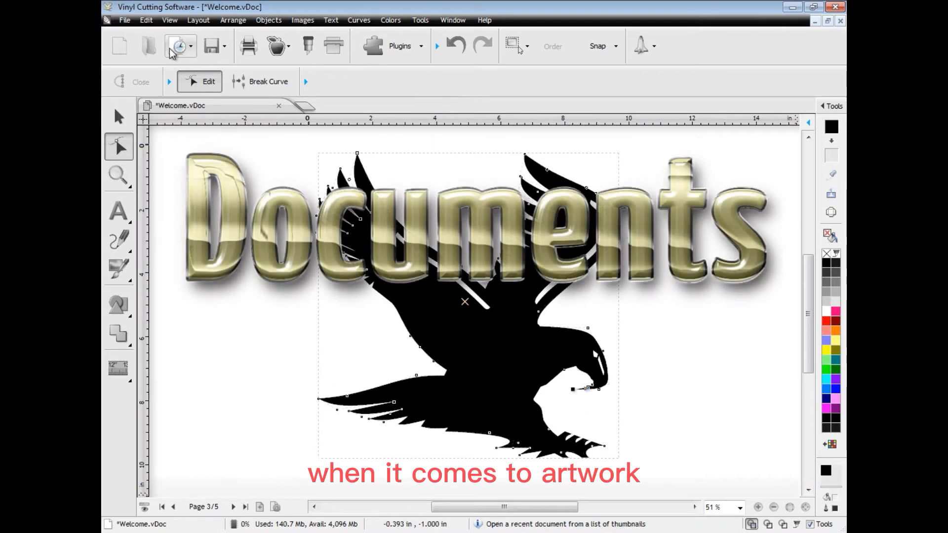
Preview recent document thumbnails and open the Road & Related Signs sample
left_click(176, 45)
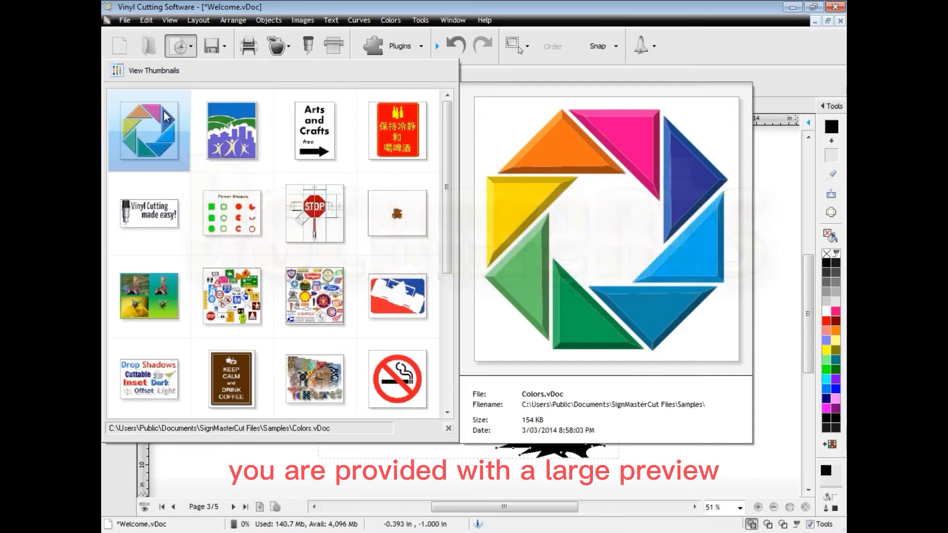
left_click(314, 130)
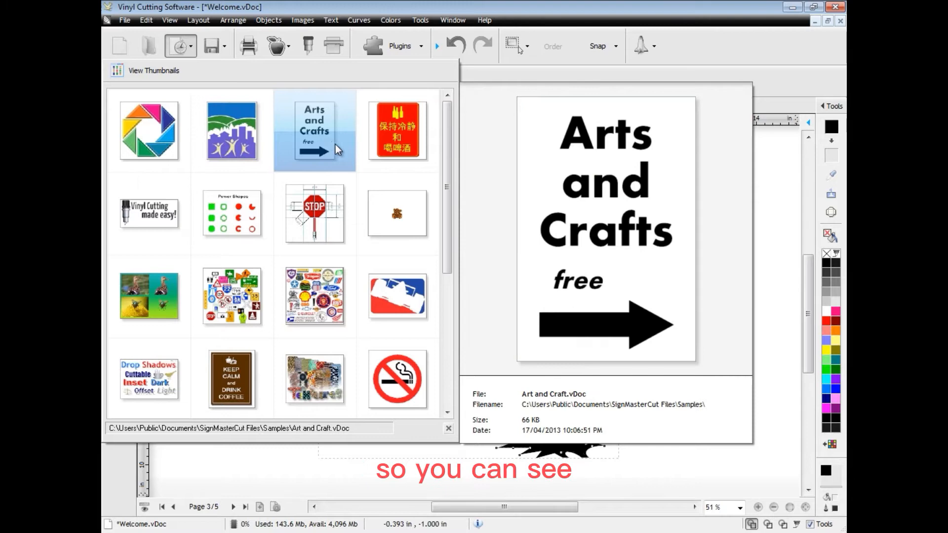
left_click(314, 212)
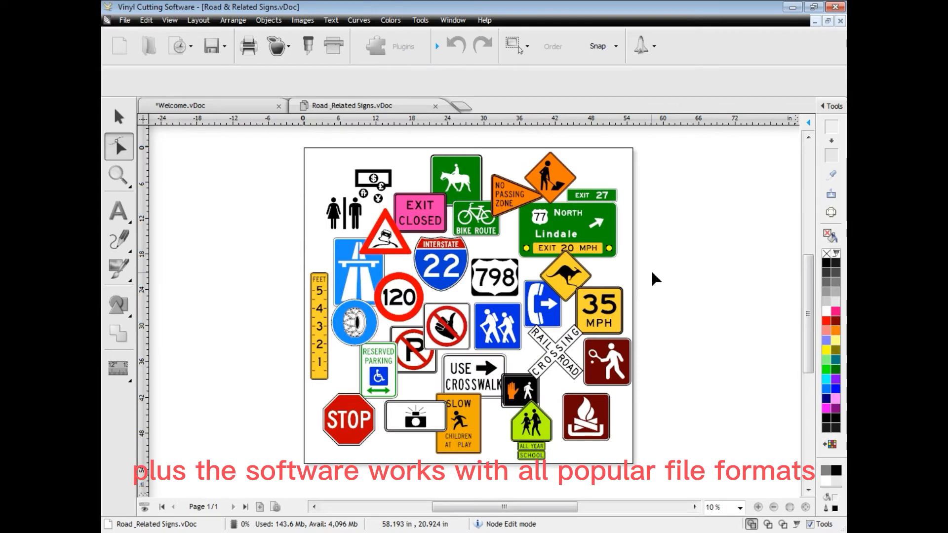
Open the Logos document in Solid View, then switch to the Shapes document
left_click(175, 45)
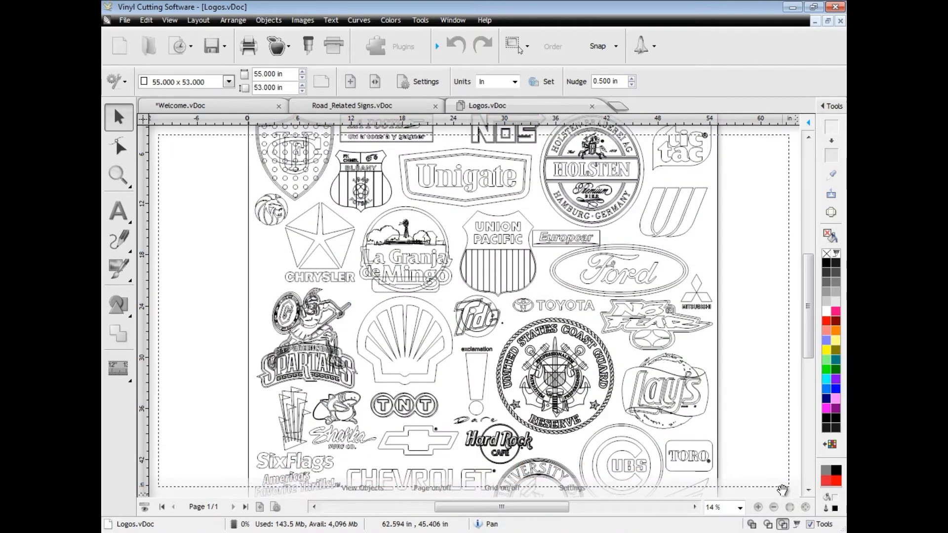
left_click(752, 524)
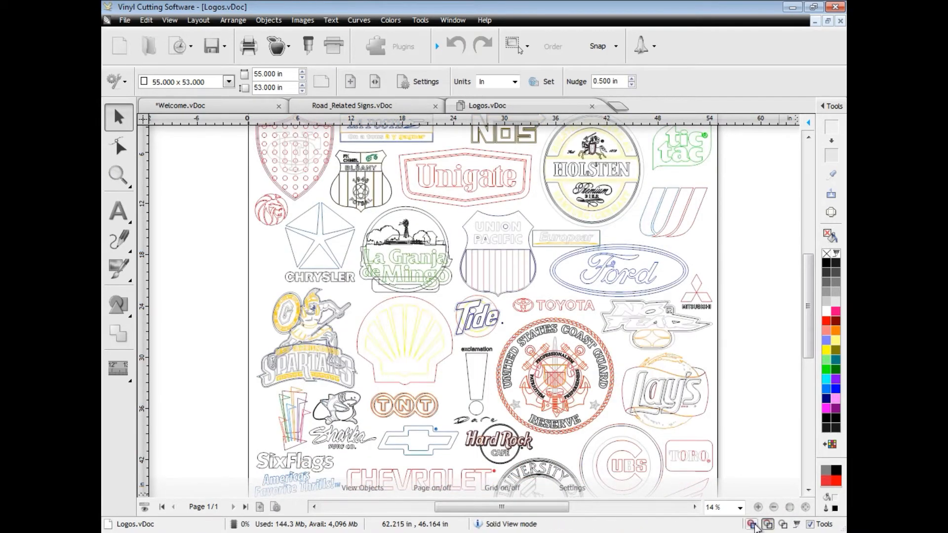
left_click(752, 525)
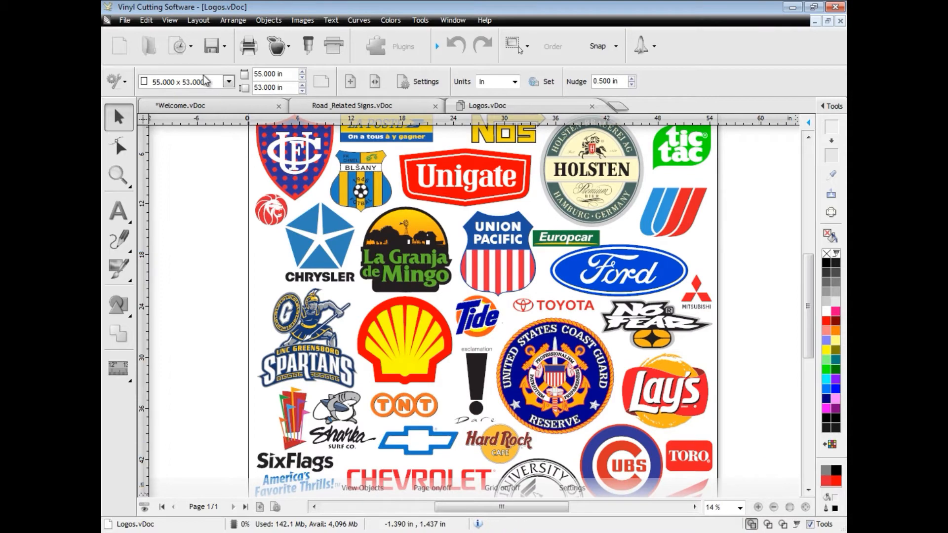
left_click(175, 46)
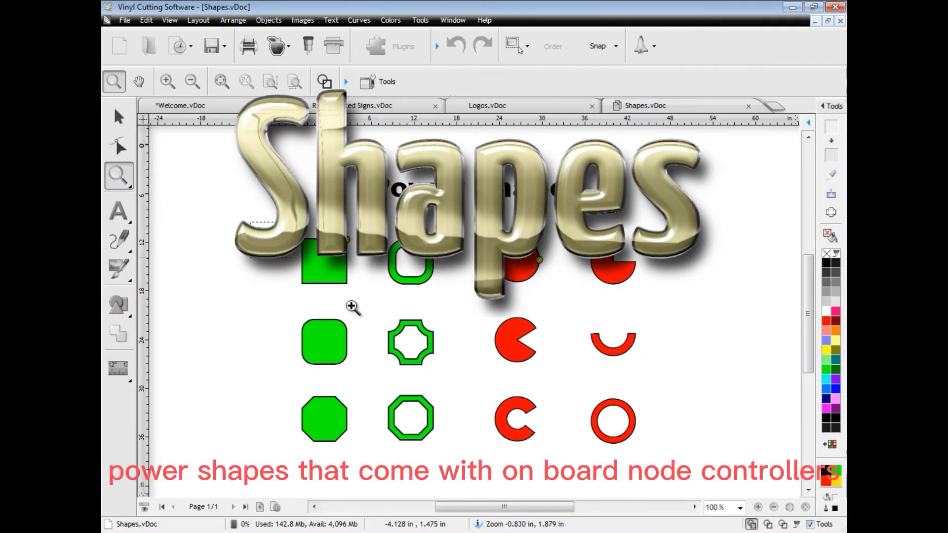
Zoom in and turn the green rounded square into a hollow frame with Negative corners
left_click(118, 305)
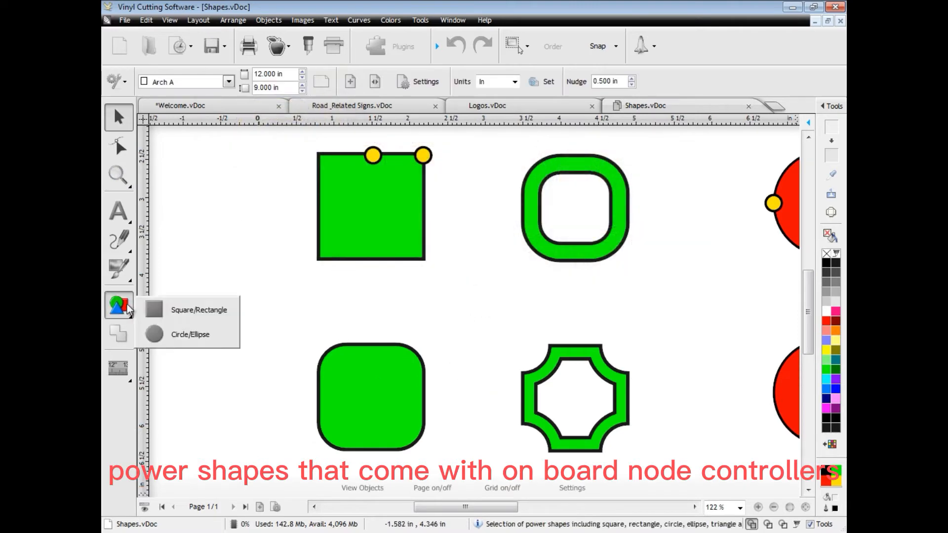
left_click(371, 397)
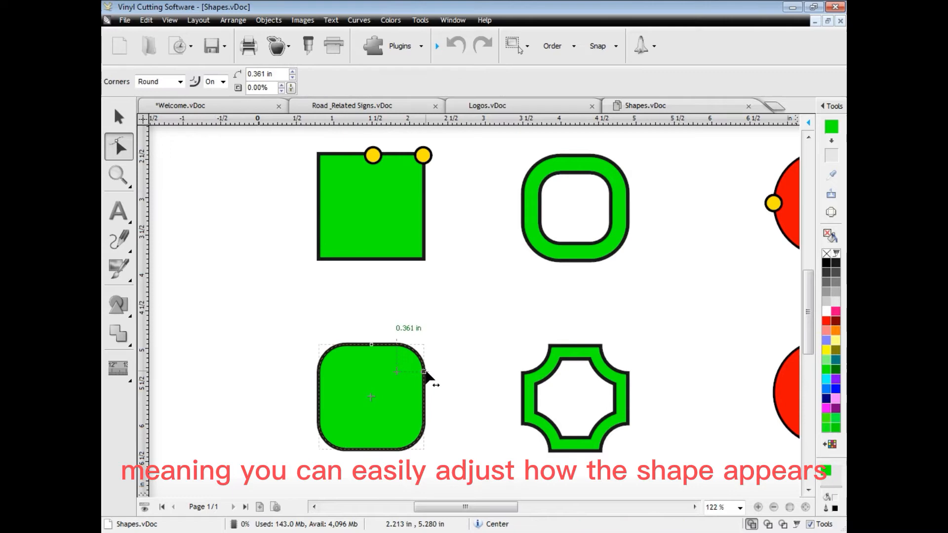
left_click_drag(423, 372, 372, 347)
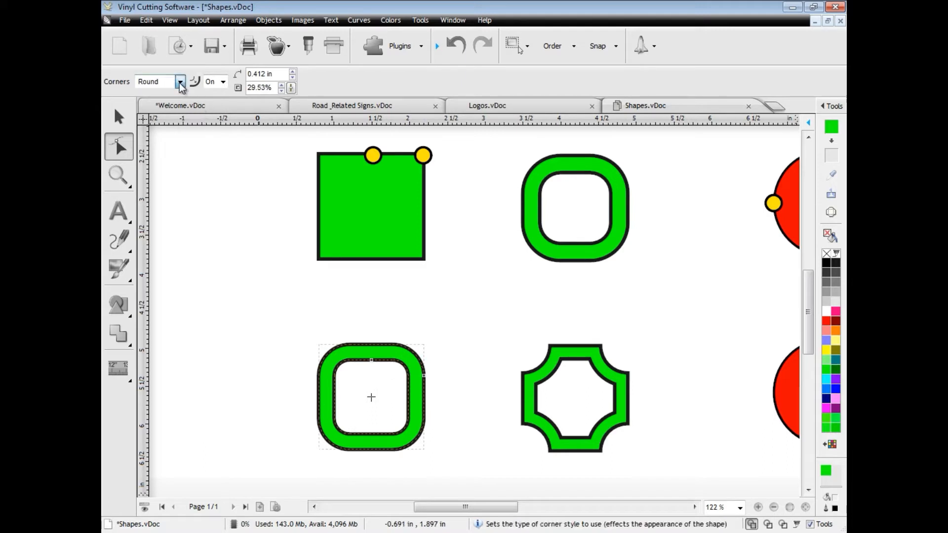
left_click(150, 104)
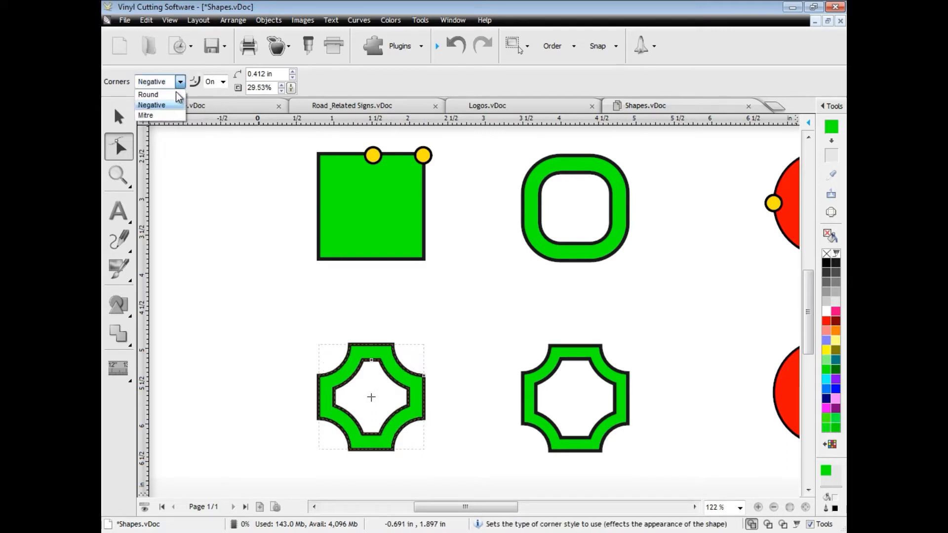
left_click(145, 115)
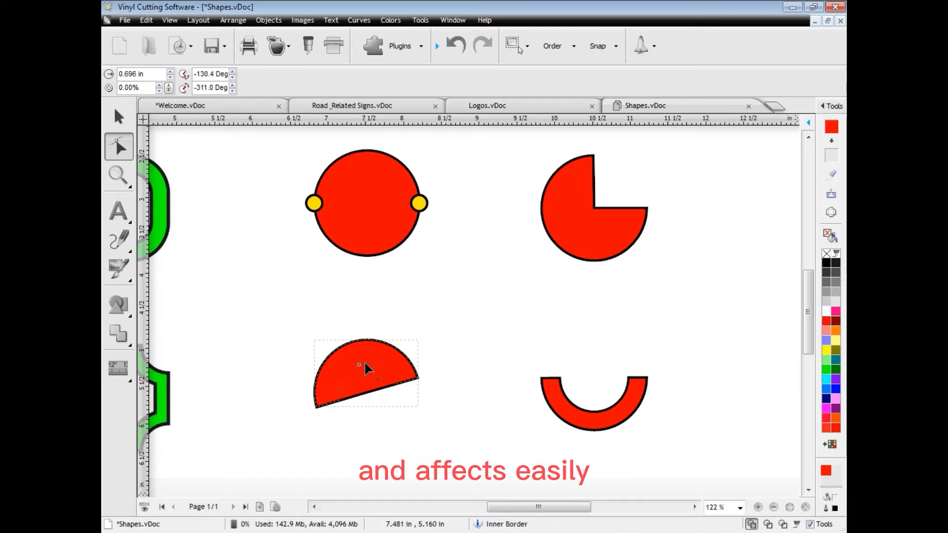
left_click(228, 81)
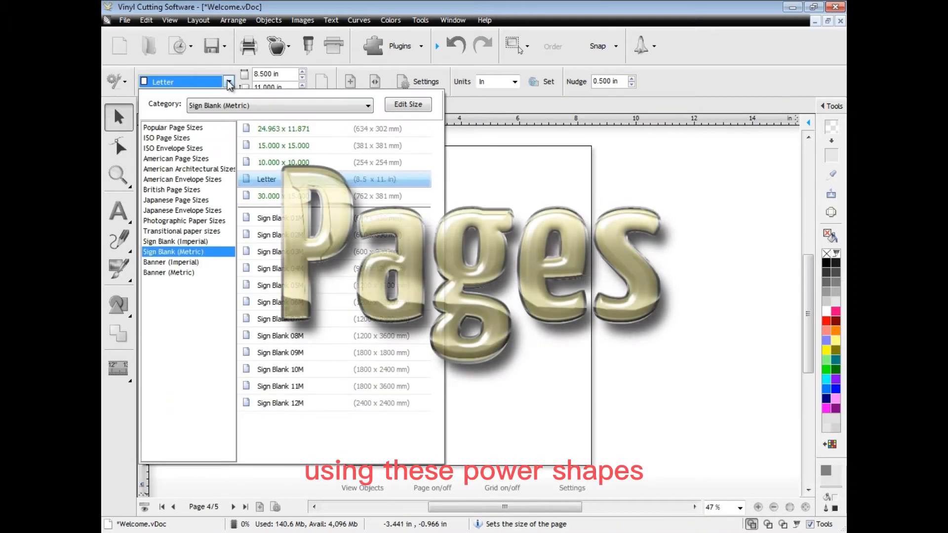
Change page 4 from Letter to the 24 × 24 in Banner 2x2ft size under Banner (Imperial)
left_click(172, 127)
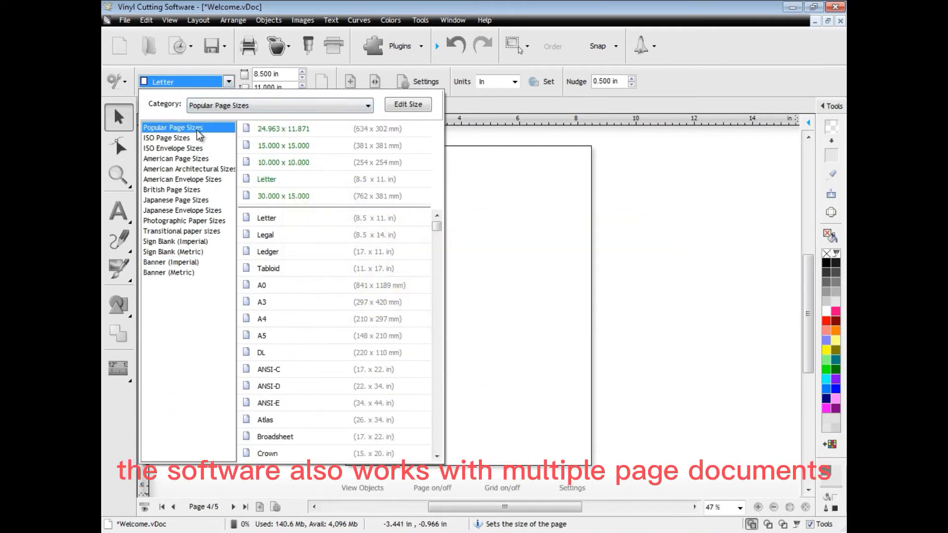
left_click(175, 158)
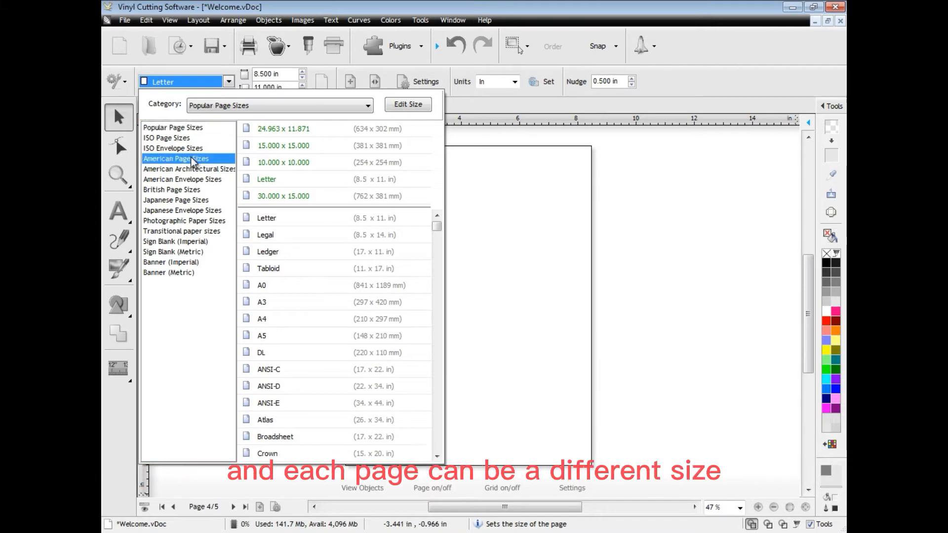
left_click(175, 242)
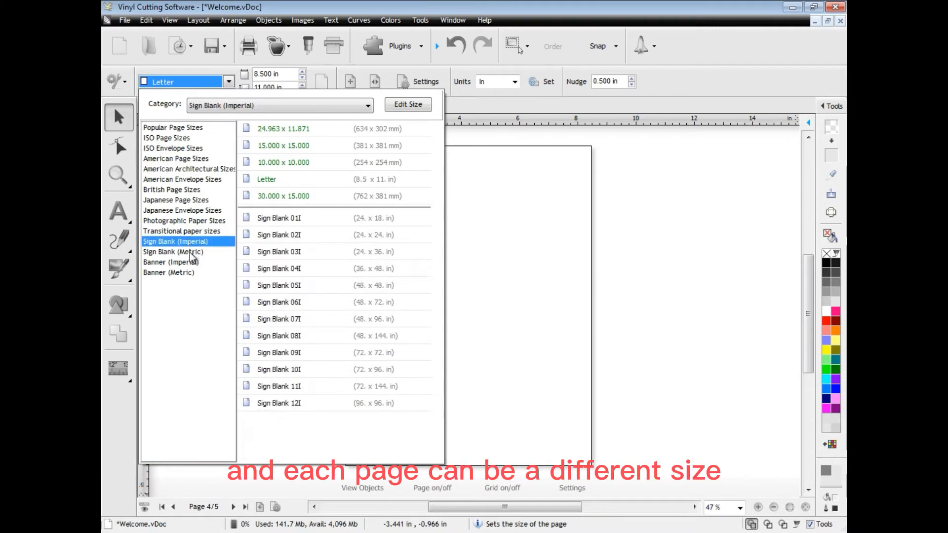
left_click(171, 262)
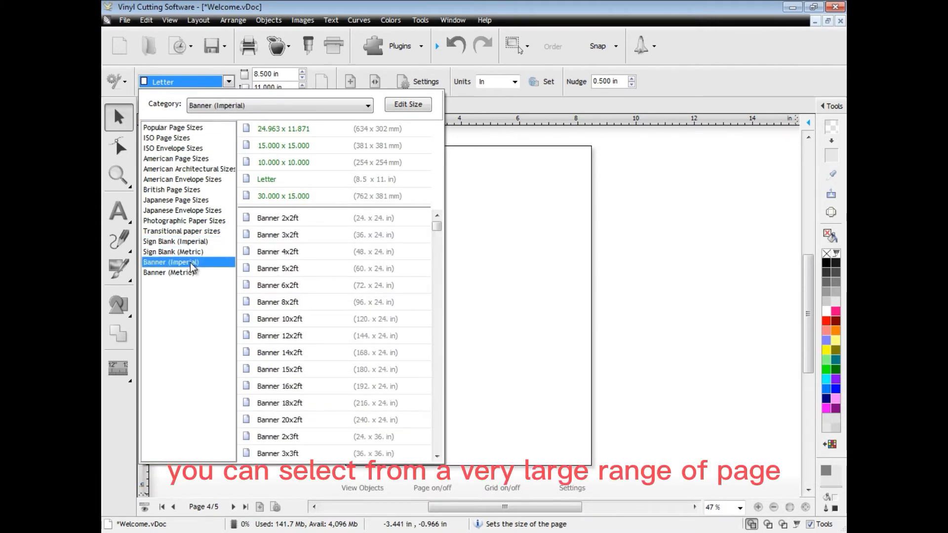
left_click(276, 218)
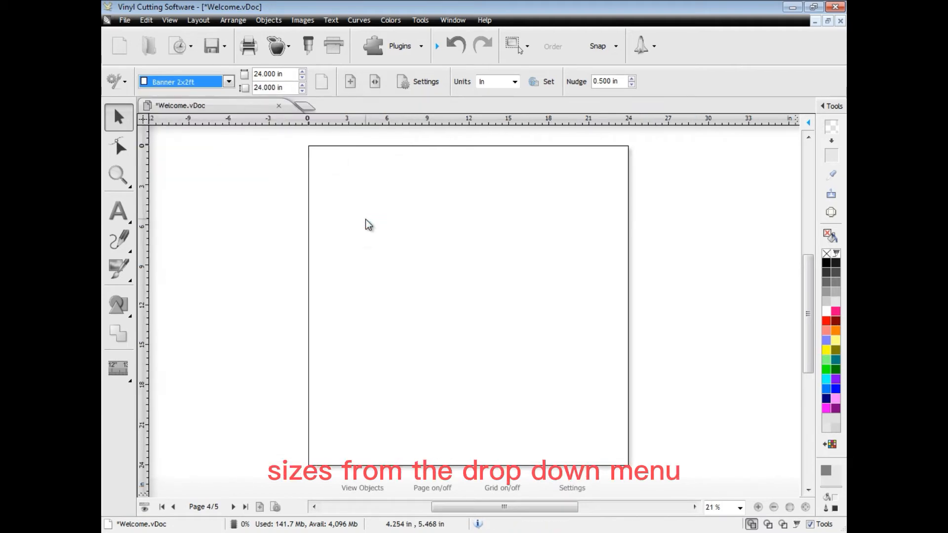
Import balls.ai from the Samples folder onto the 2x2ft page 4
left_click(124, 19)
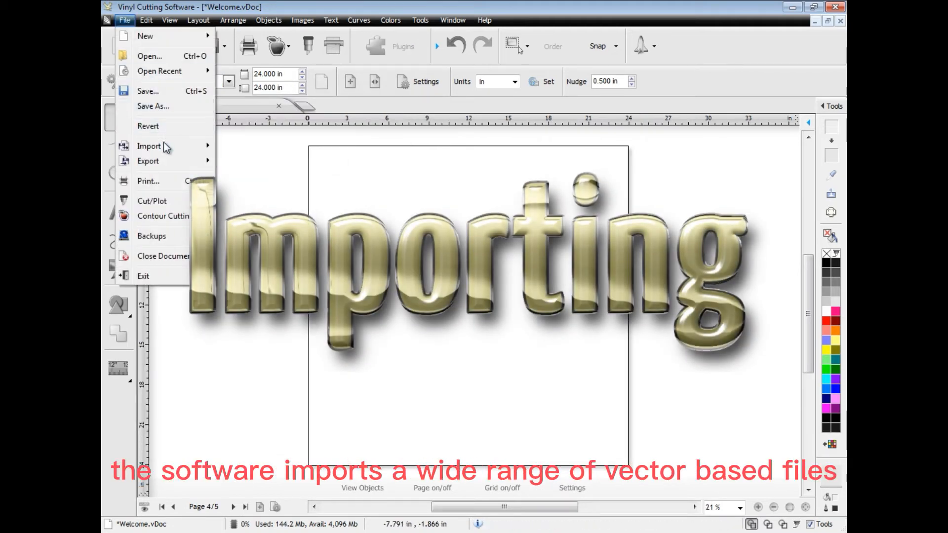
left_click(148, 146)
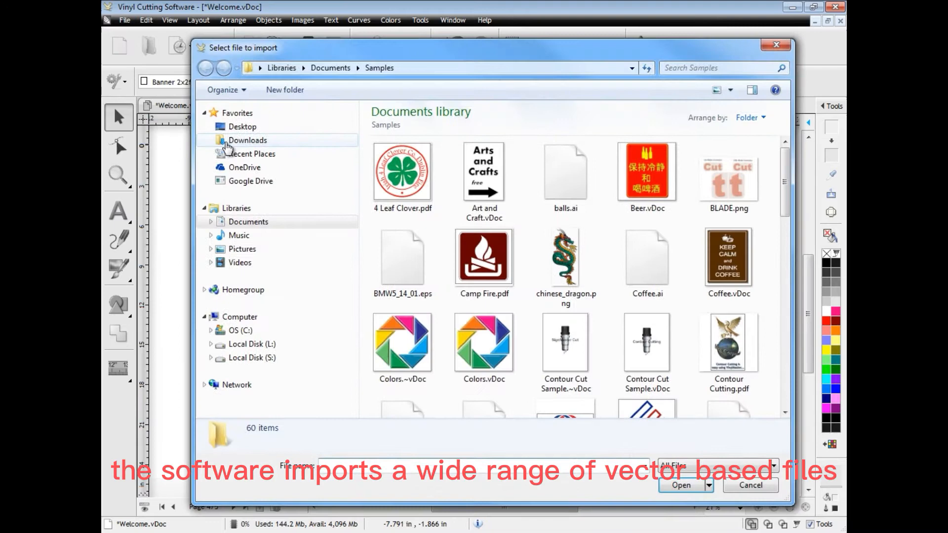
left_click(565, 172)
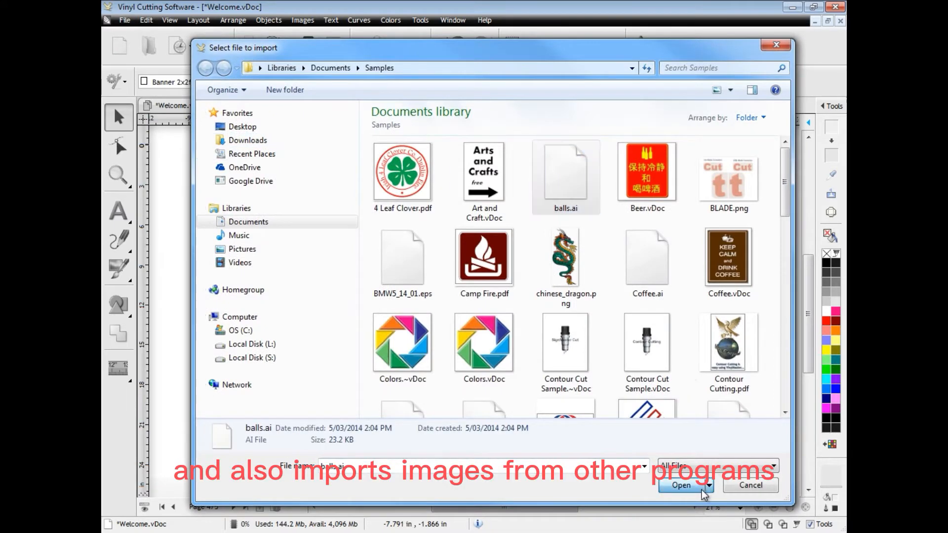
left_click(681, 485)
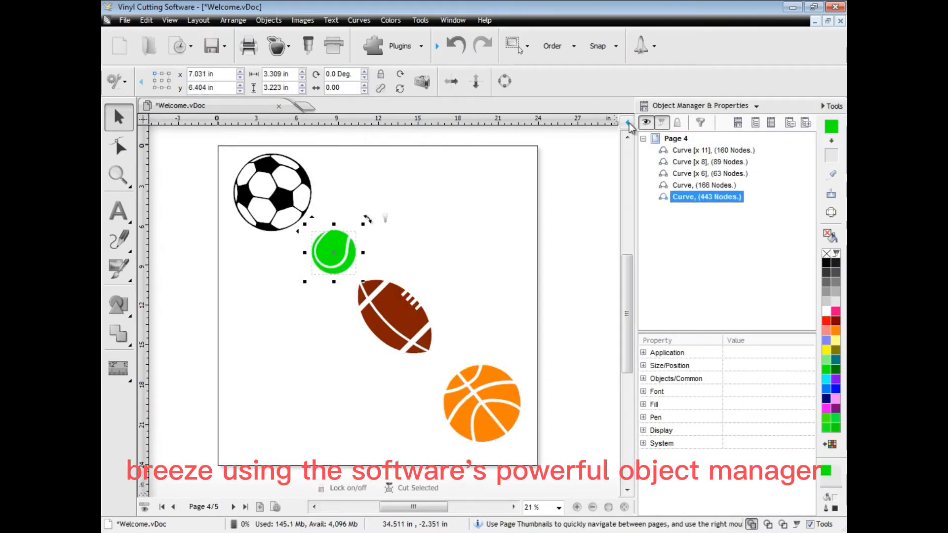
On page 2, change the word Bold's font style to plain, then return to page 4
left_click(628, 122)
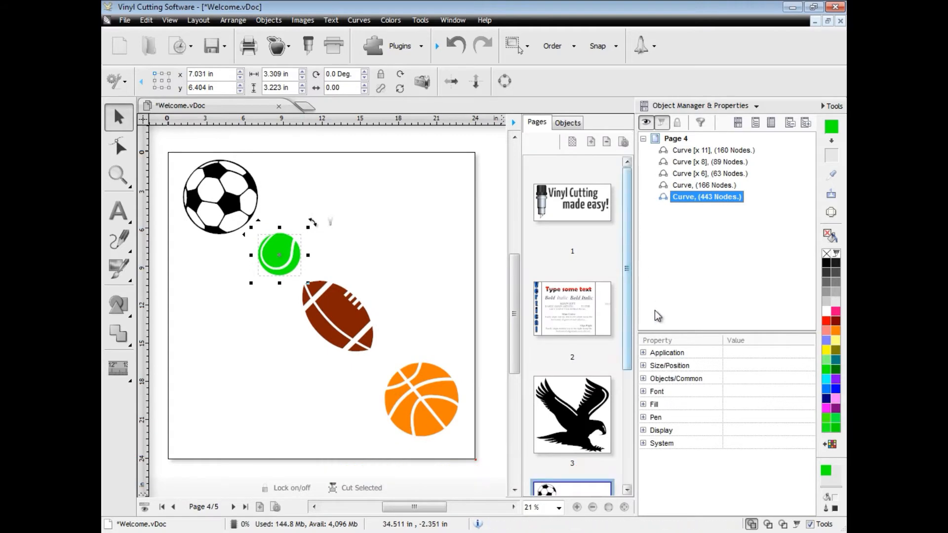
left_click(570, 308)
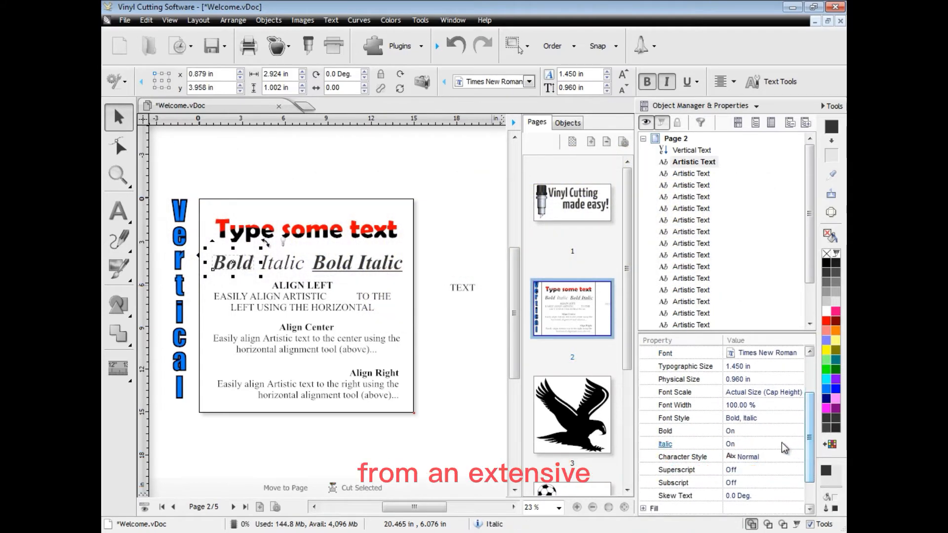
left_click(797, 417)
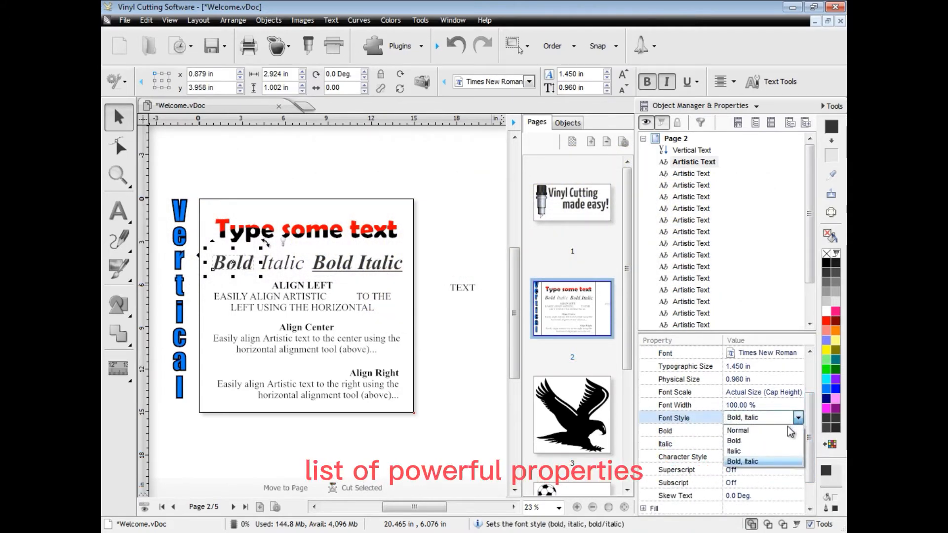
left_click(737, 430)
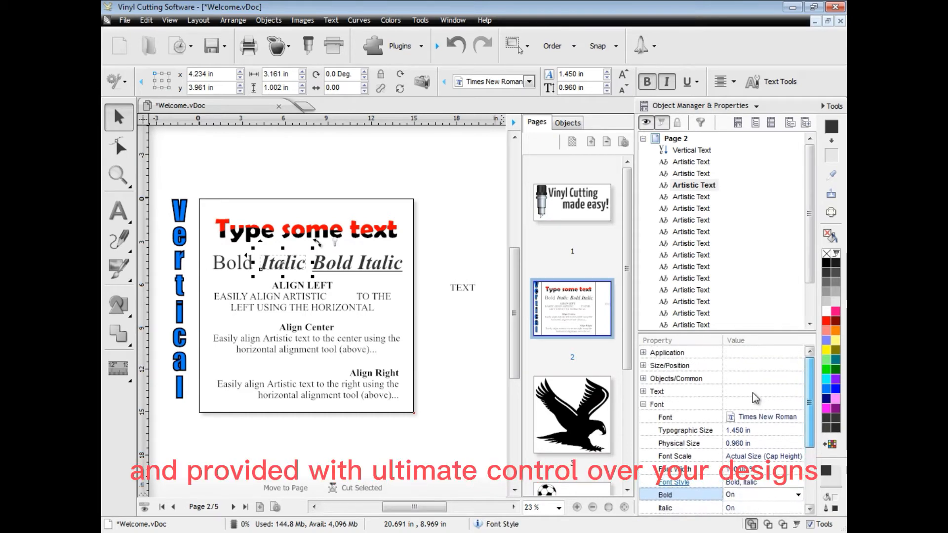
left_click(656, 404)
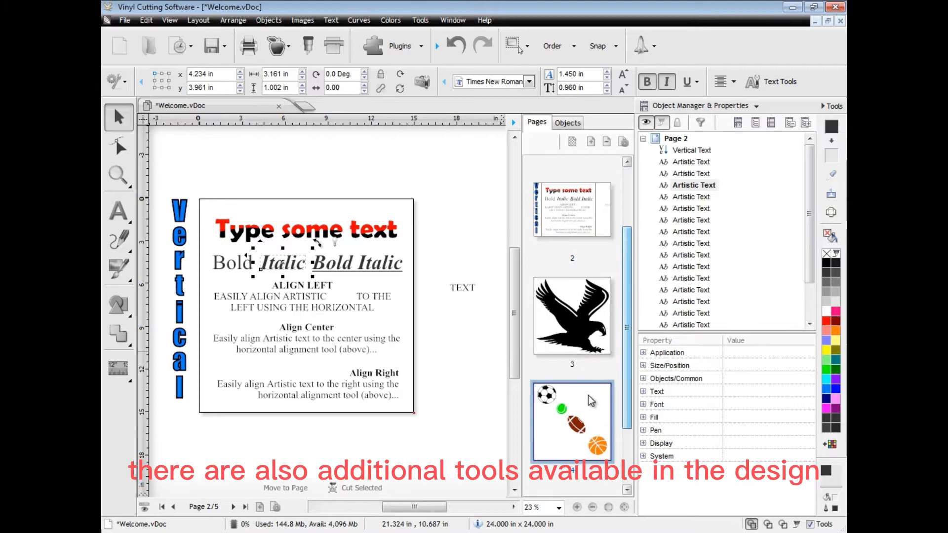
left_click(570, 421)
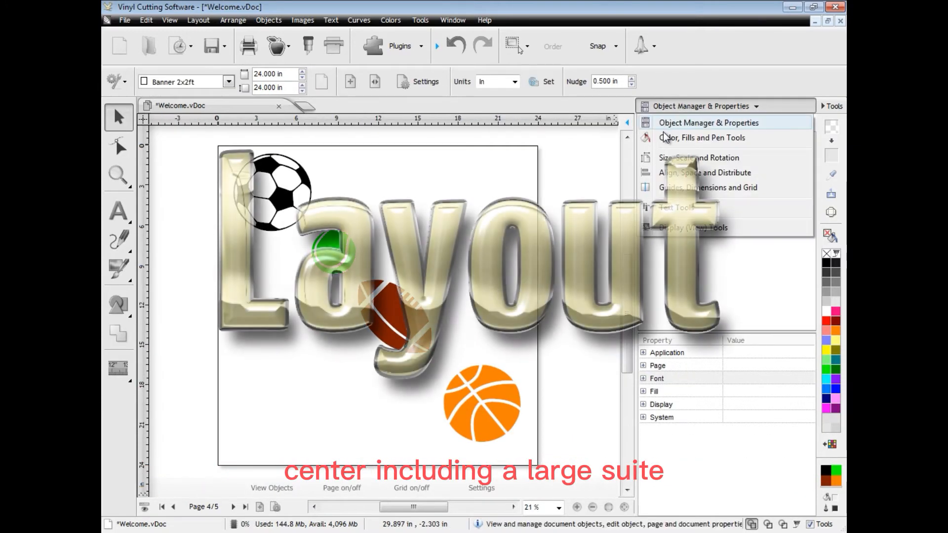
Show the Align, Space and Distribute tools and align the four balls left
left_click(704, 172)
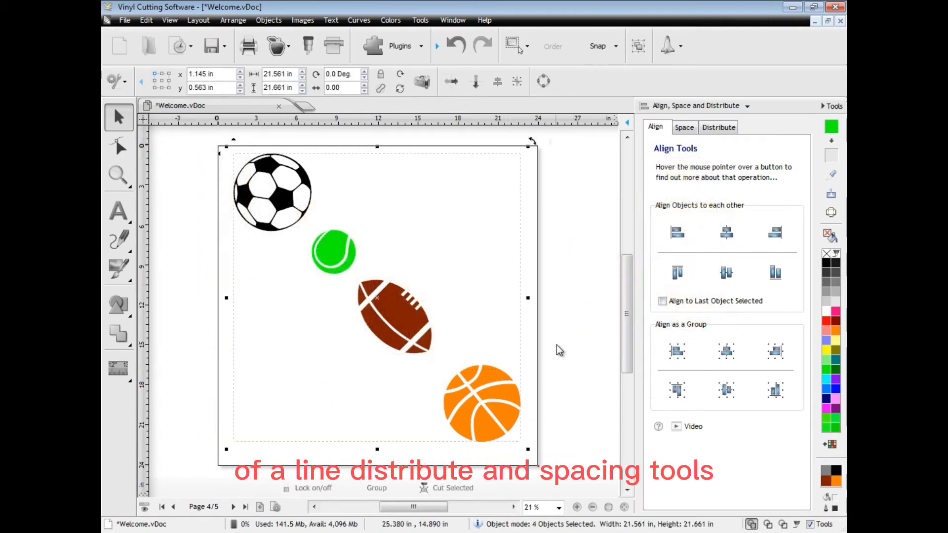
left_click(676, 232)
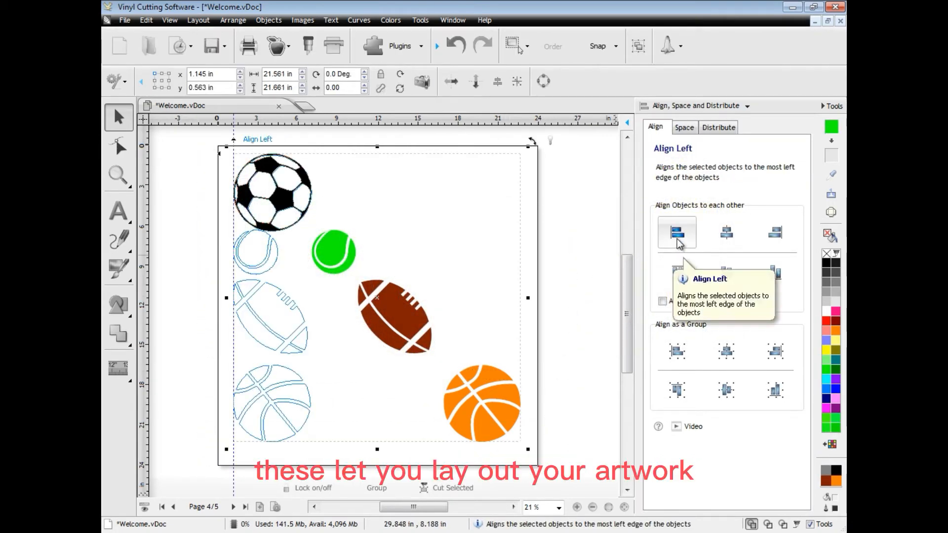
left_click(725, 232)
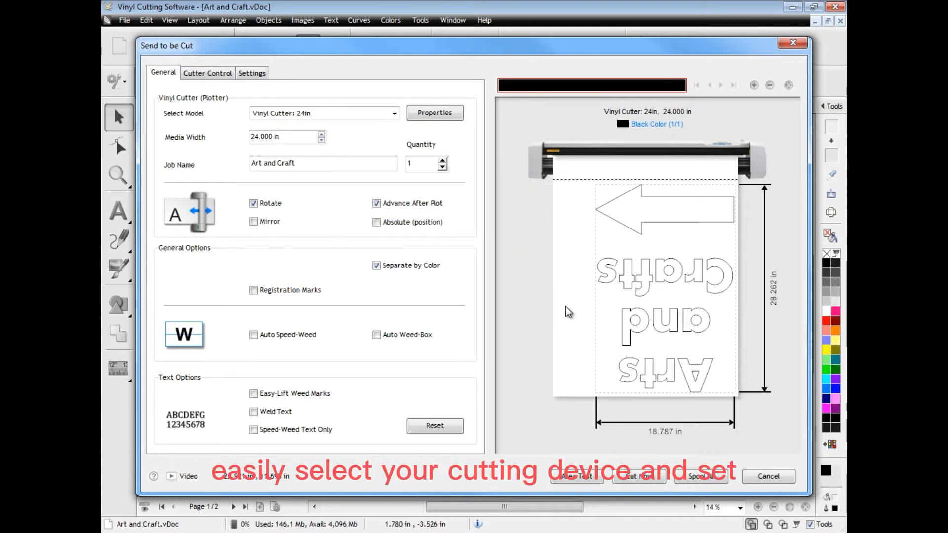
mouse_move(371, 289)
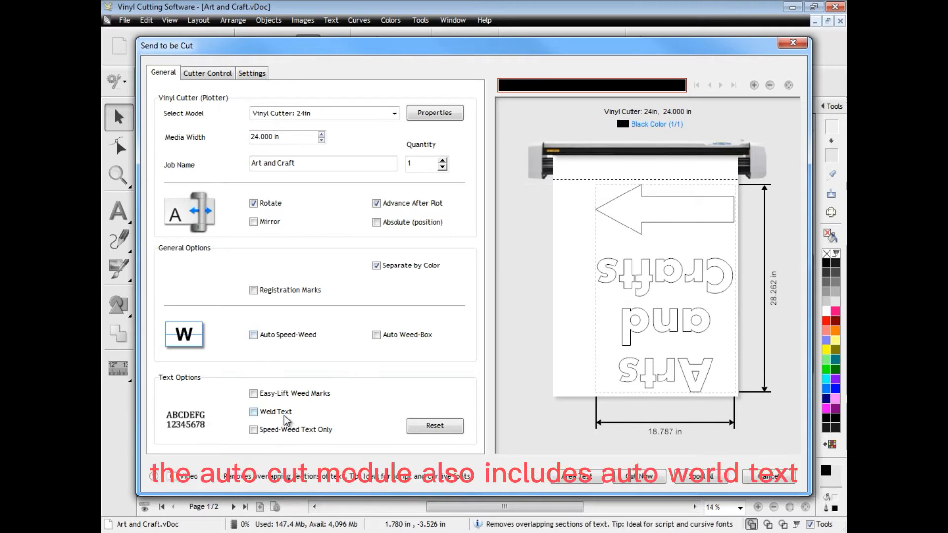
Add easy-lift weed marks to the Art and Craft cut job
left_click(253, 429)
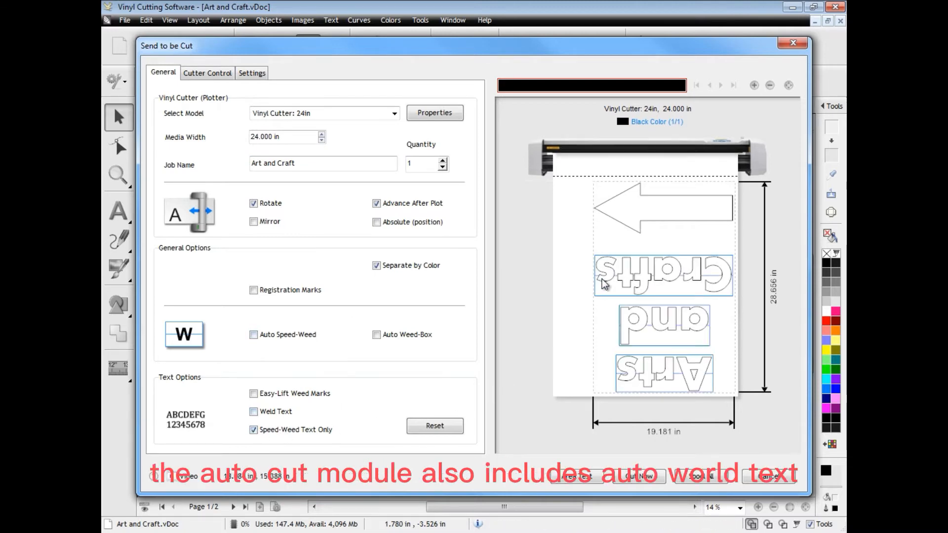
left_click(753, 85)
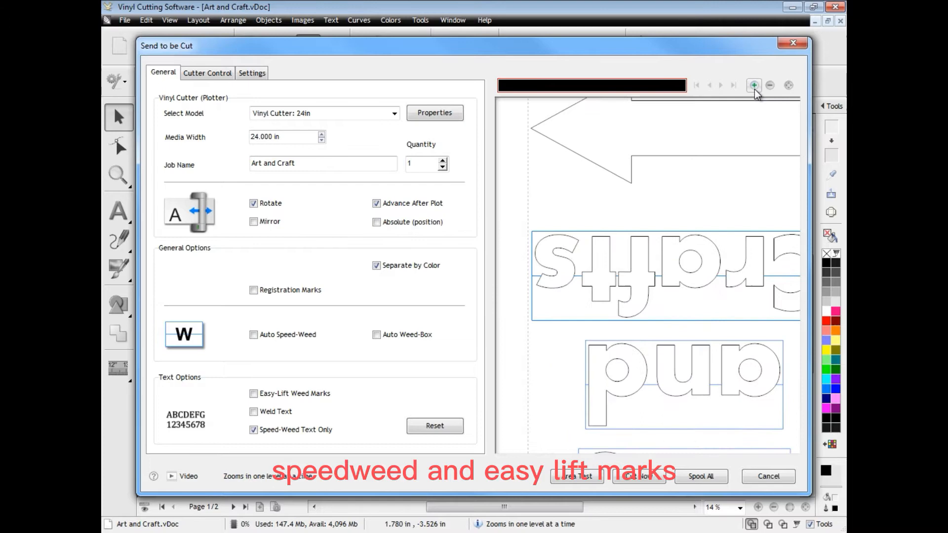
left_click(253, 393)
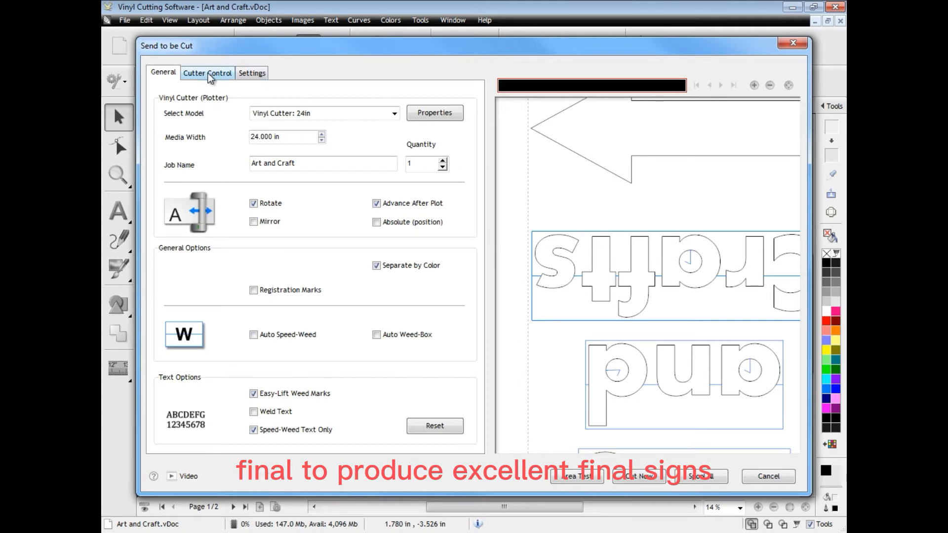
Review the Cutter Control and Settings tabs, spool the job as 210, and close the spooler
left_click(207, 73)
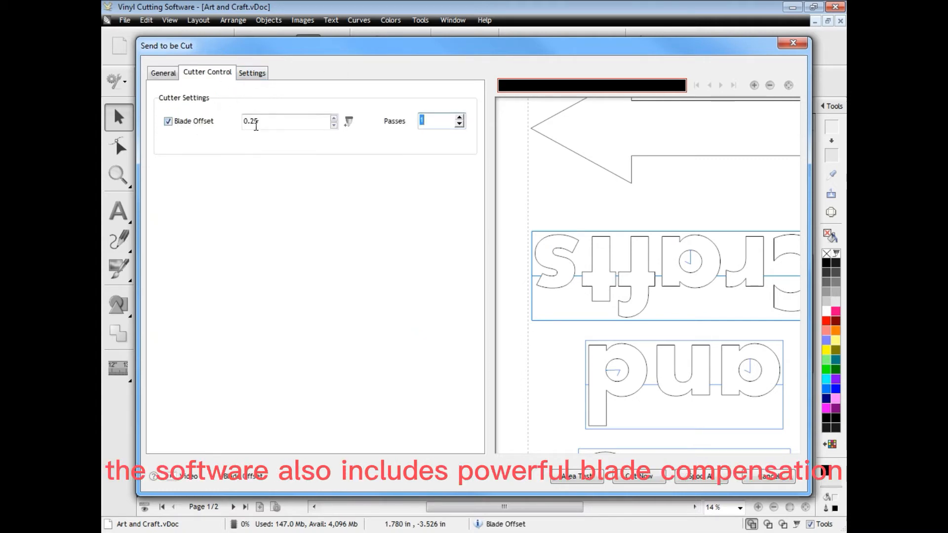
left_click(251, 72)
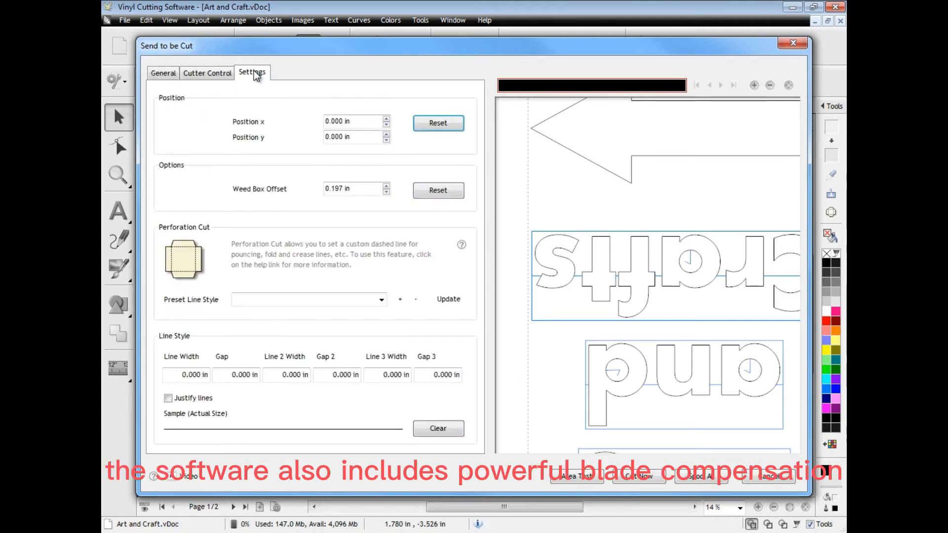
left_click(354, 137)
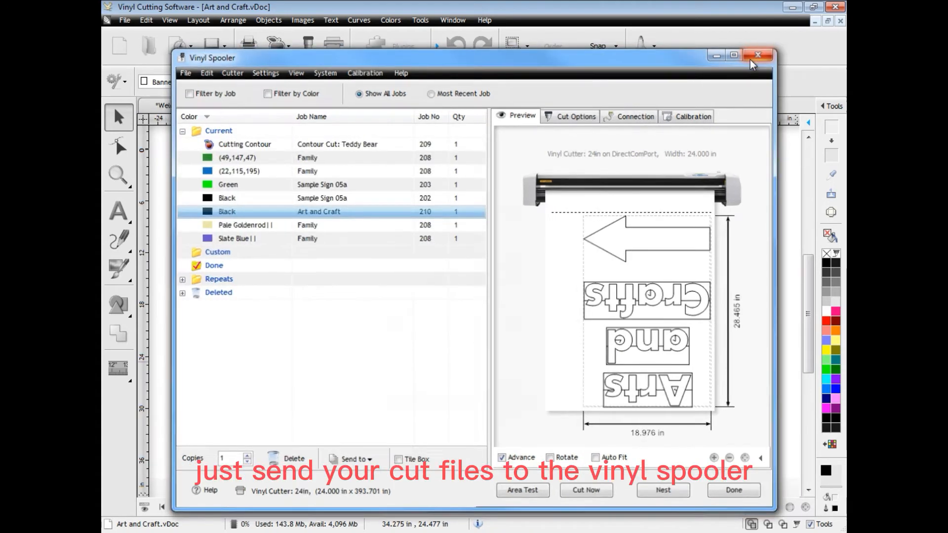
left_click(758, 54)
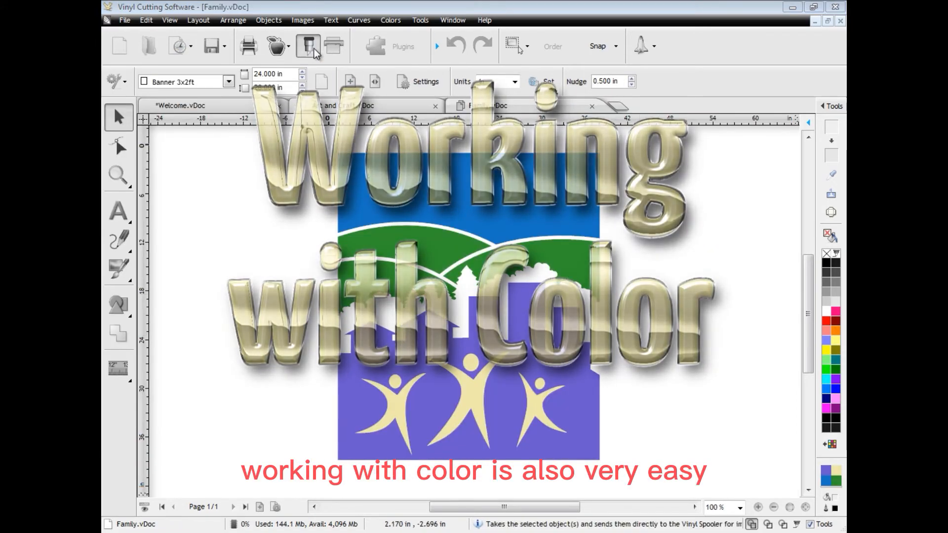
Send the Family design to the spooler separated by colour into four jobs
left_click(307, 45)
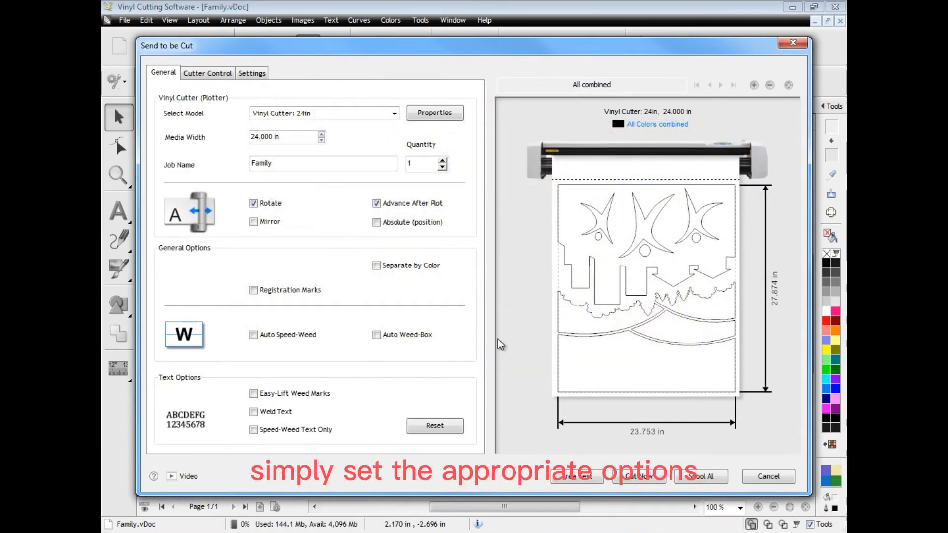
left_click(377, 266)
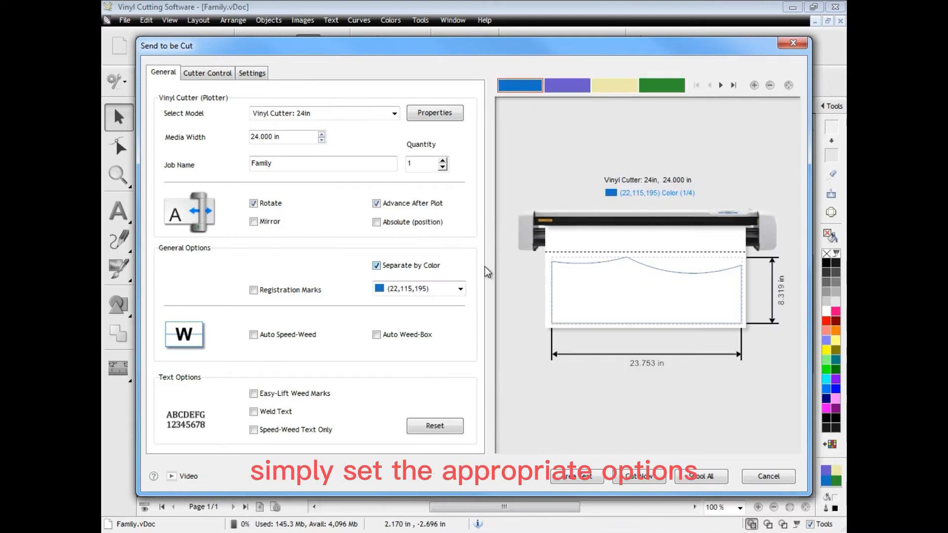
left_click(613, 84)
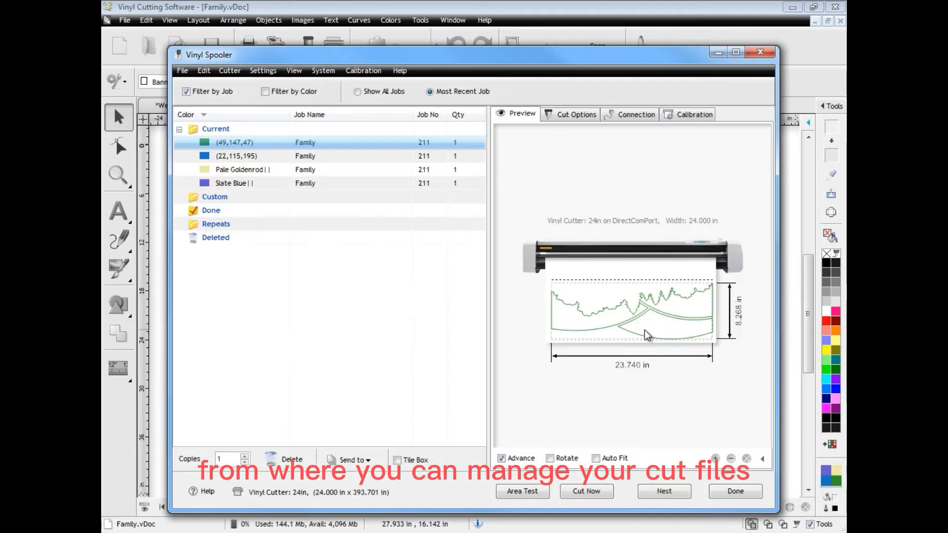
left_click(242, 169)
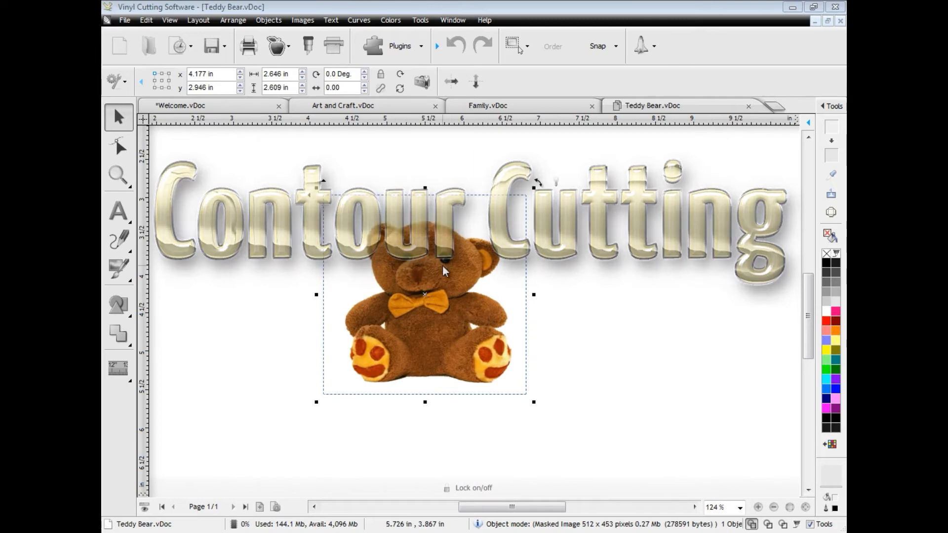
Set the Teddy Bear contour cut to manual alignment and Print Direct, then build contours
left_click(277, 45)
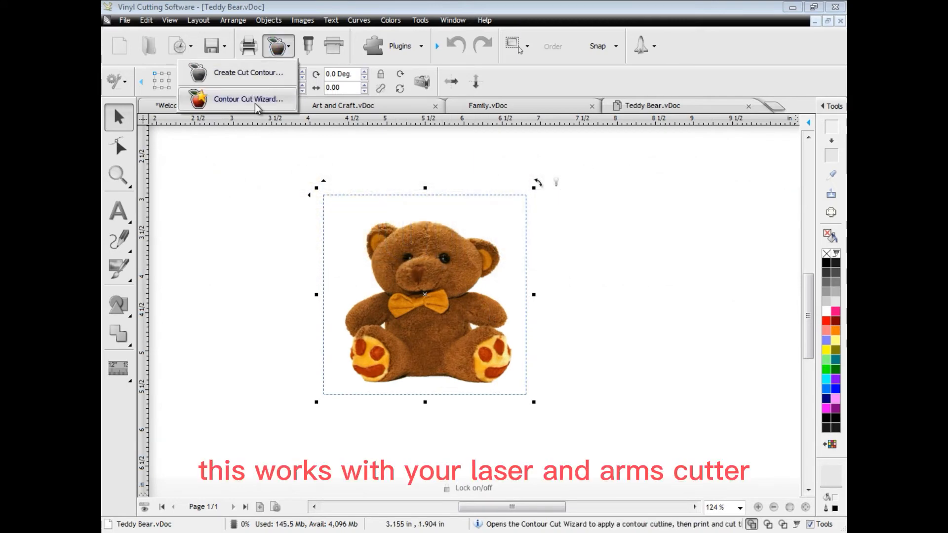
left_click(248, 99)
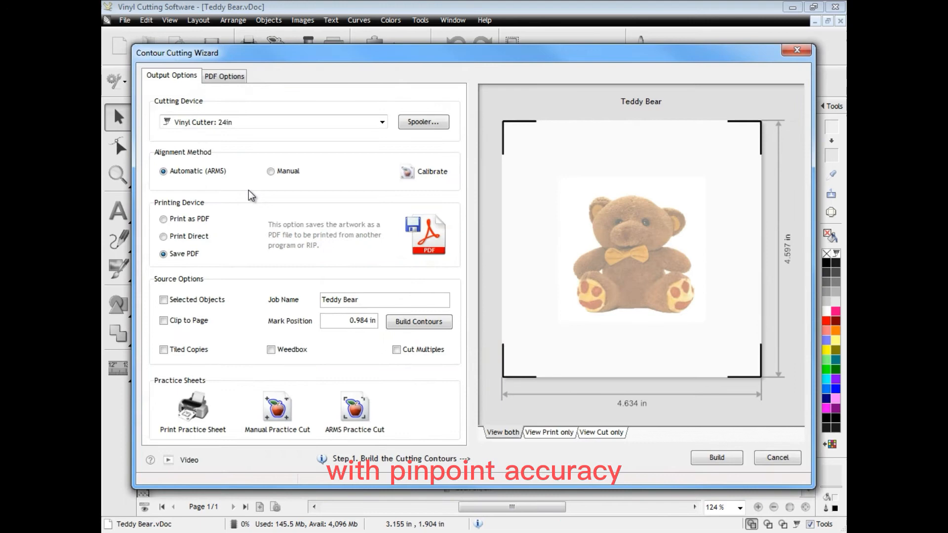
mouse_move(524, 114)
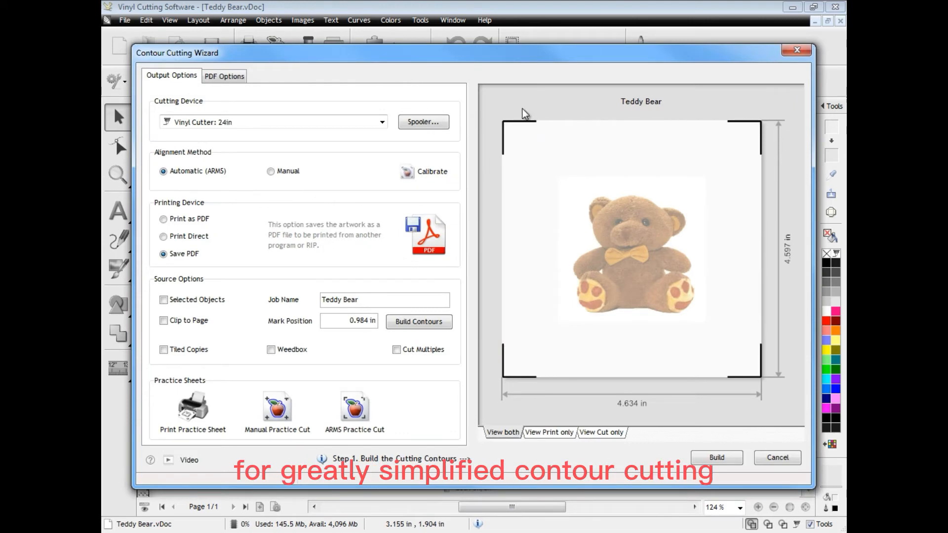
left_click(270, 171)
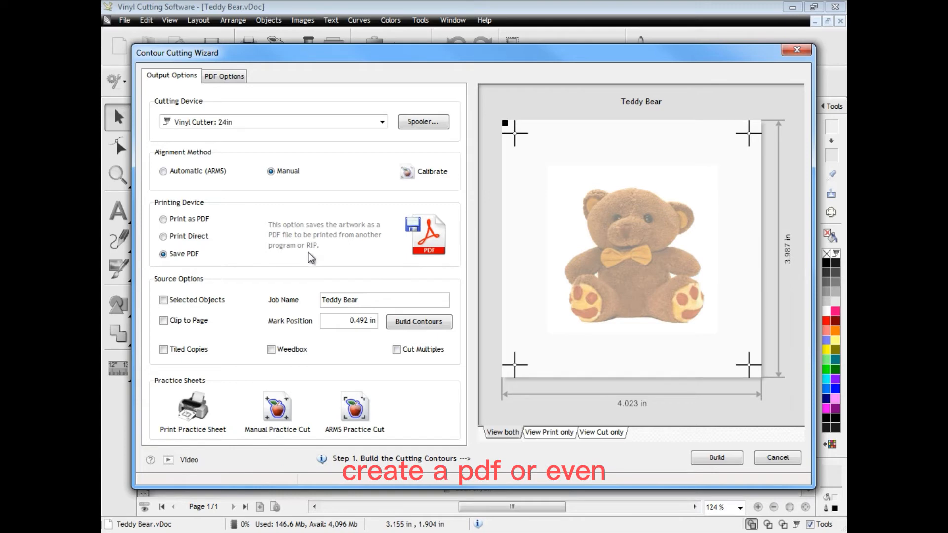
left_click(162, 236)
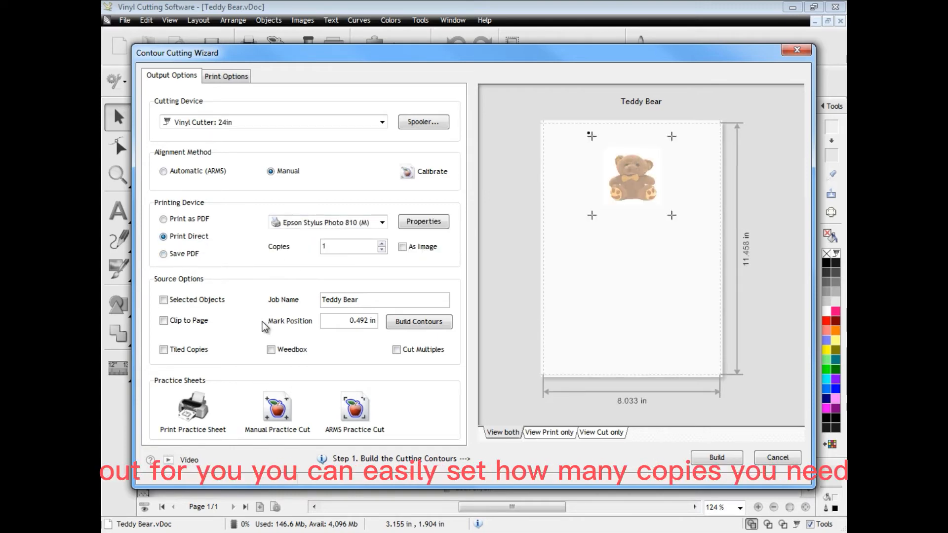
left_click(164, 350)
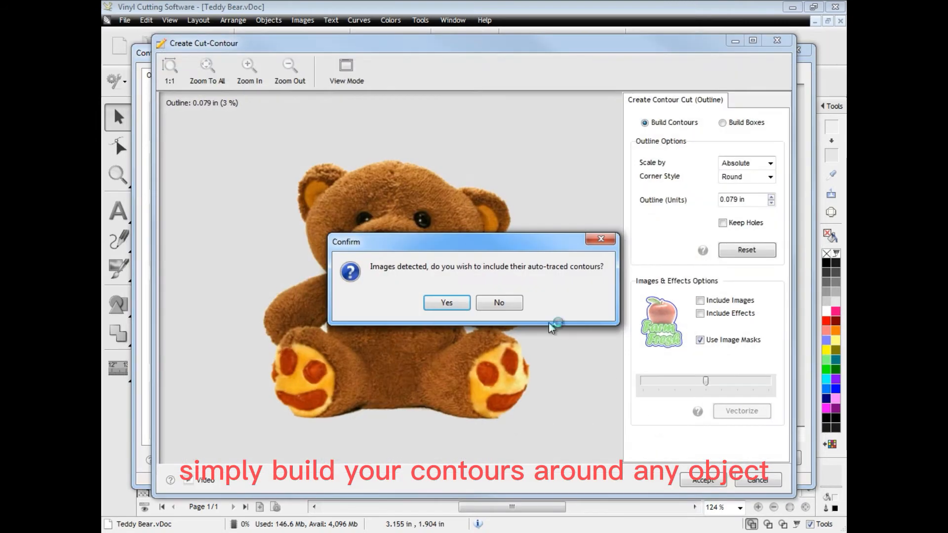
Include image contours by tracing the bear in Vectorizer and accepting the outline
left_click(445, 302)
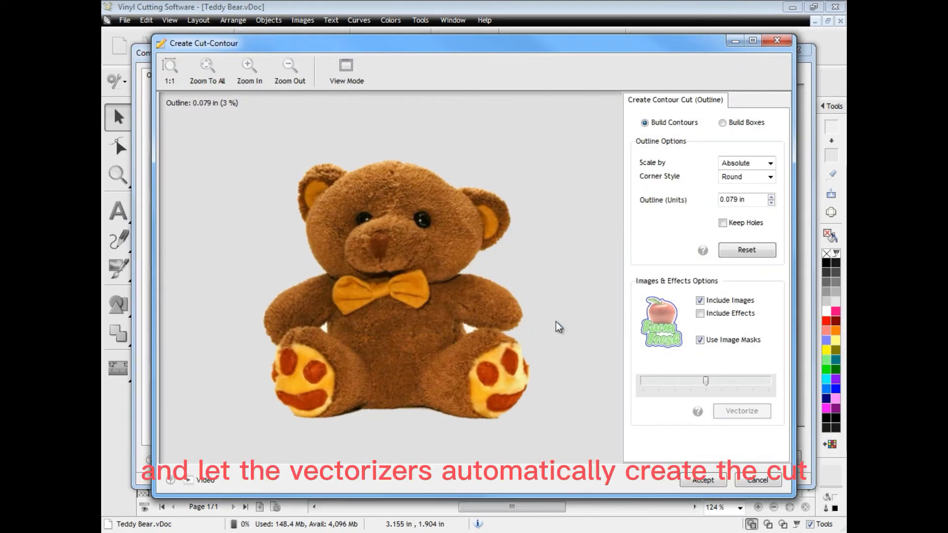
left_click(740, 411)
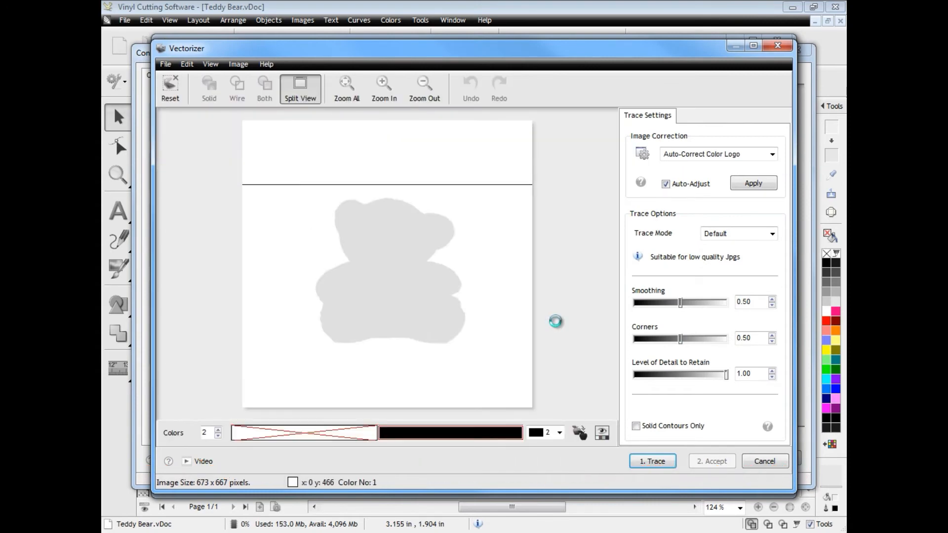
left_click(652, 461)
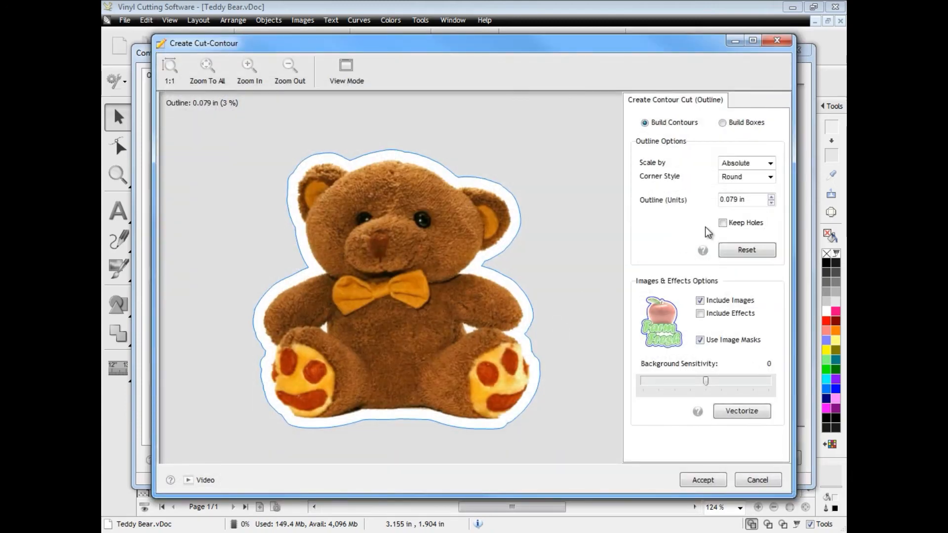
Set the bear's contour outline offset to 0.079 in and accept the contour
left_click(771, 202)
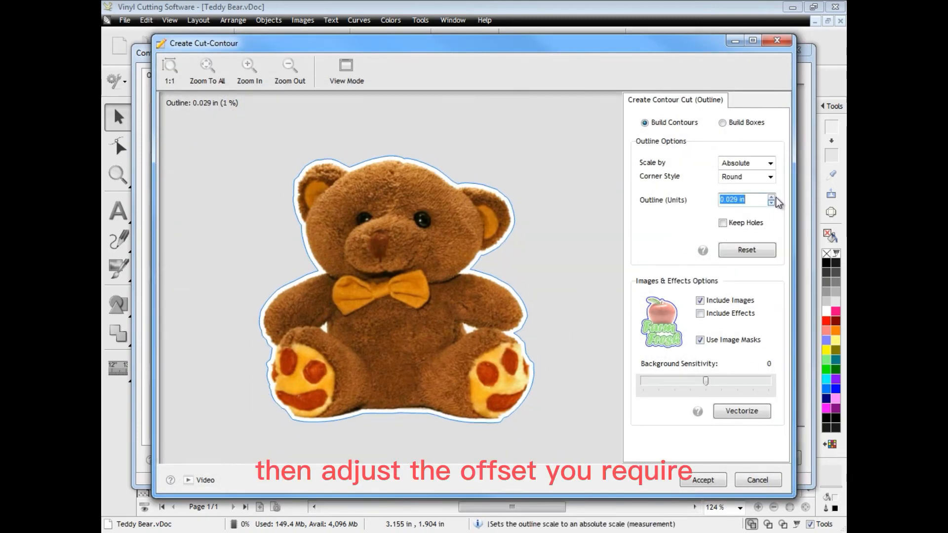
left_click(772, 196)
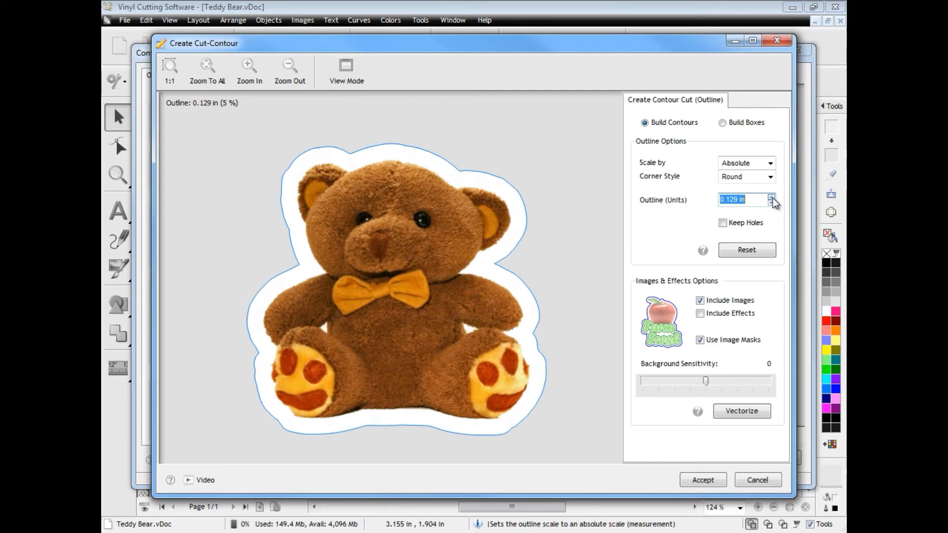
left_click(772, 202)
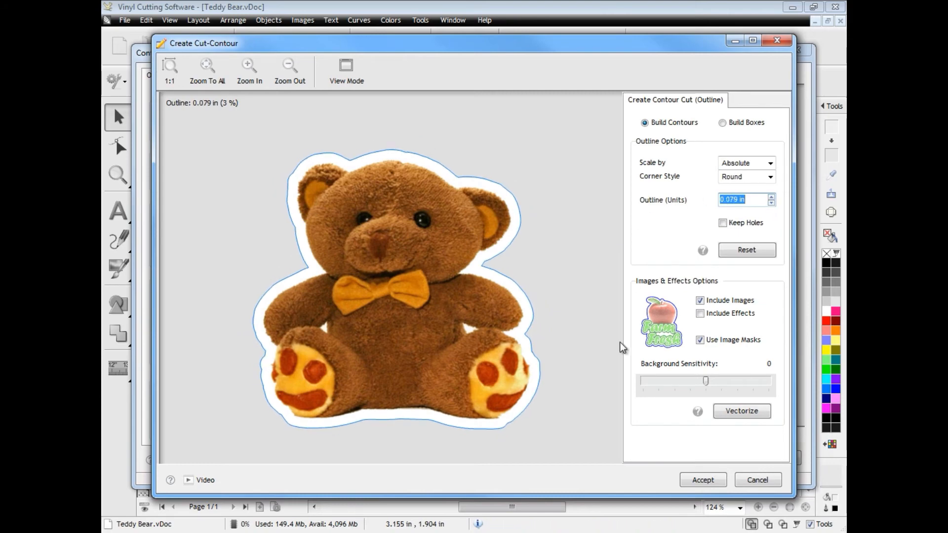
left_click(702, 479)
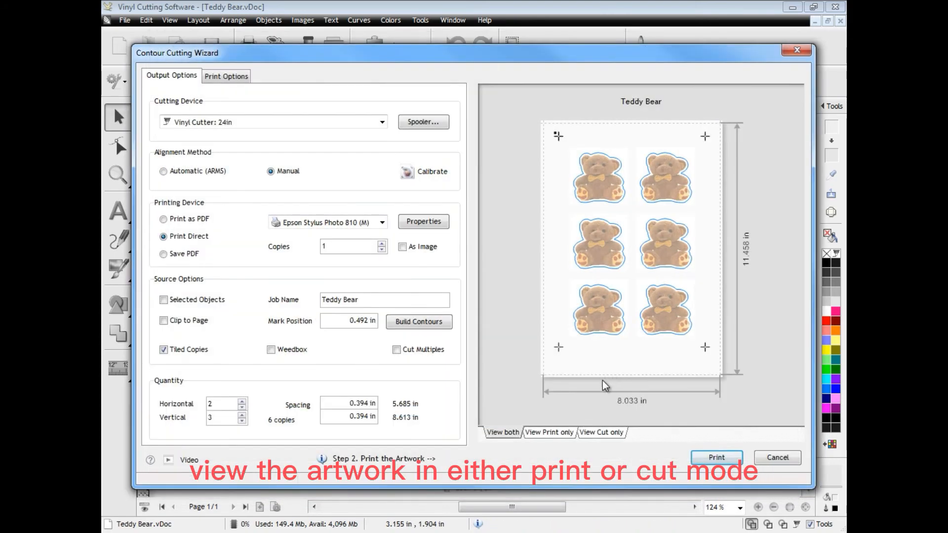
Preview print and cut, choose PDF output, and start cutting the six tiled bears
left_click(600, 432)
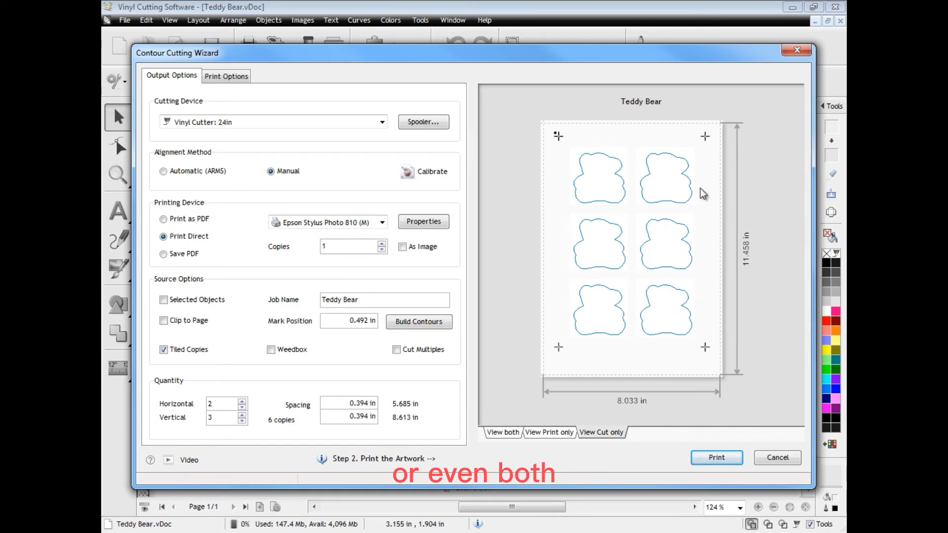
left_click(547, 432)
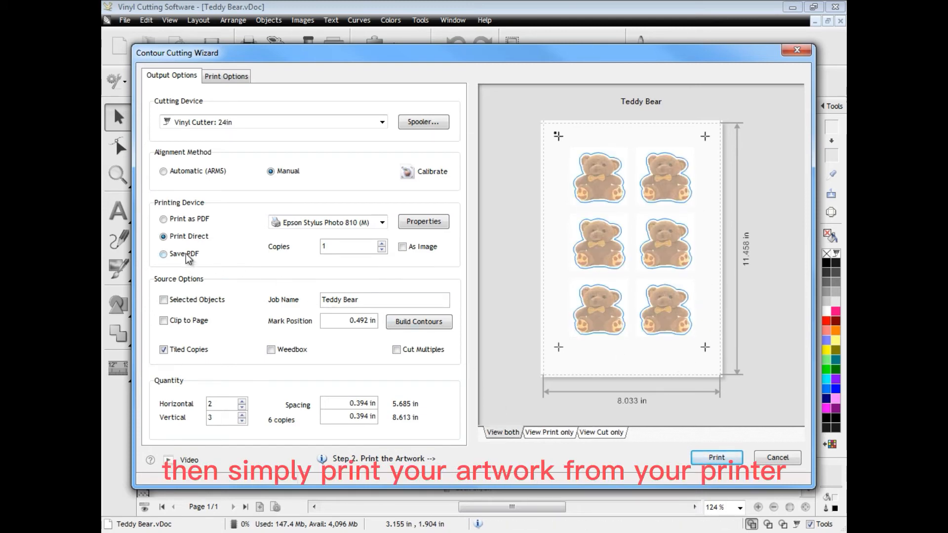
left_click(163, 254)
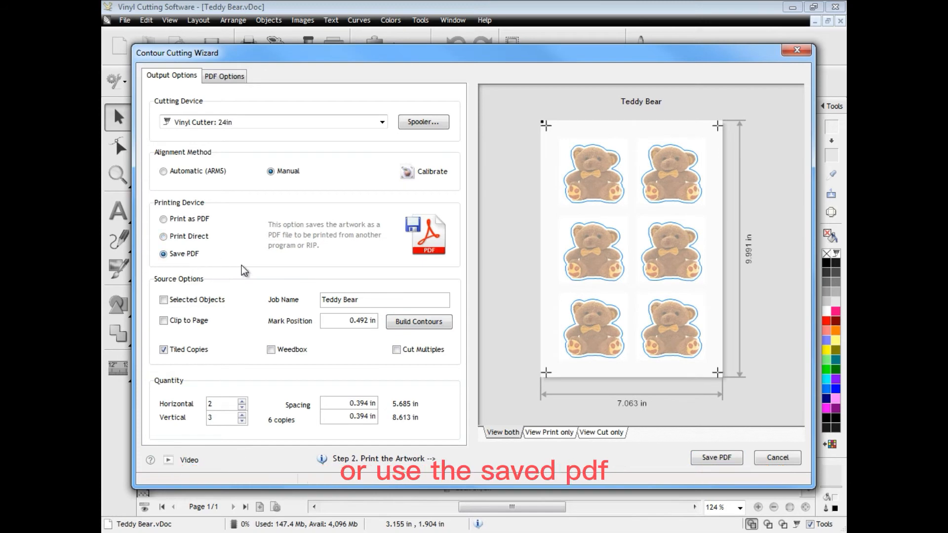
left_click(716, 458)
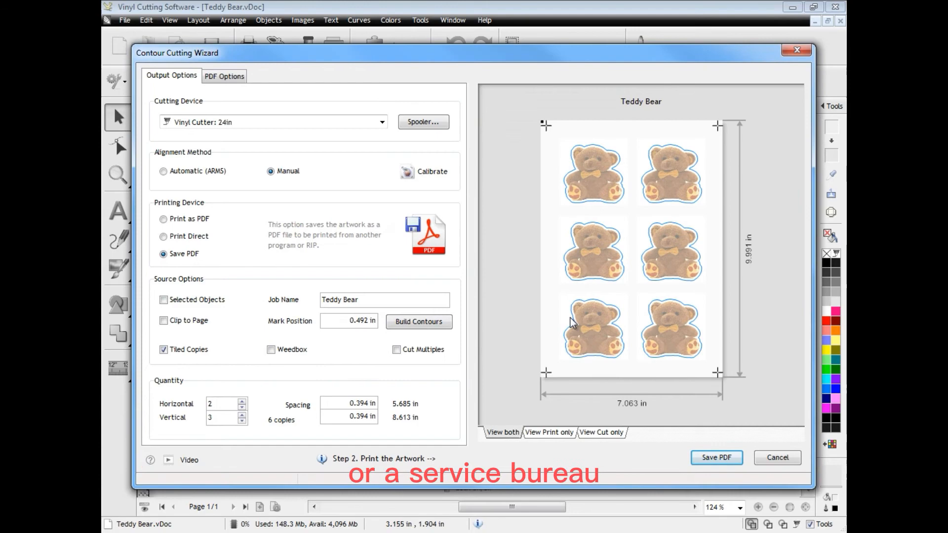
left_click(716, 457)
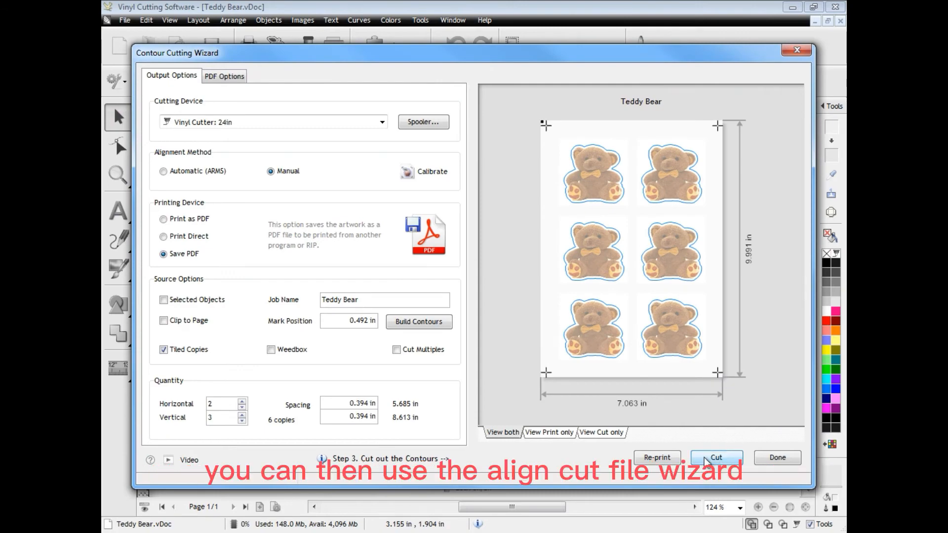
left_click(716, 457)
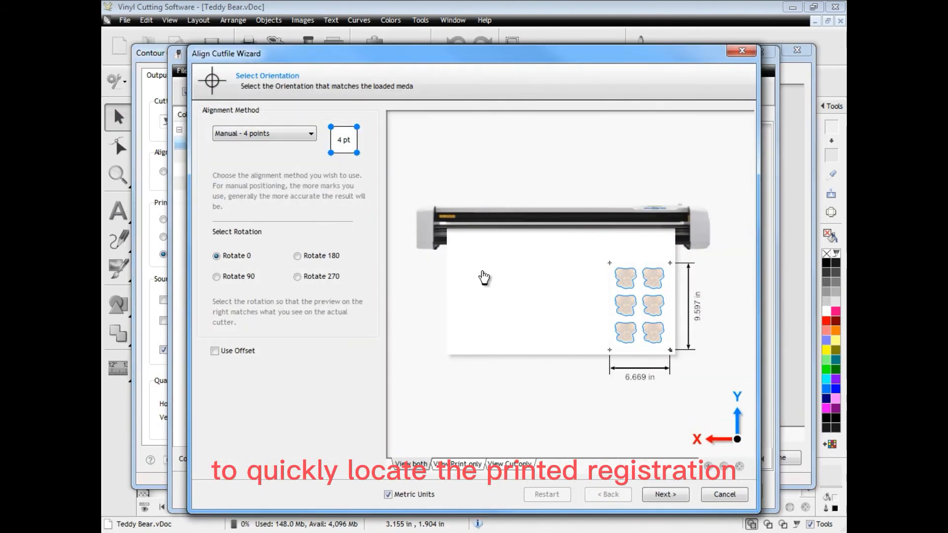
Rotate the tiled bears 270 degrees, confirm both registration marks, and cut now
left_click(297, 276)
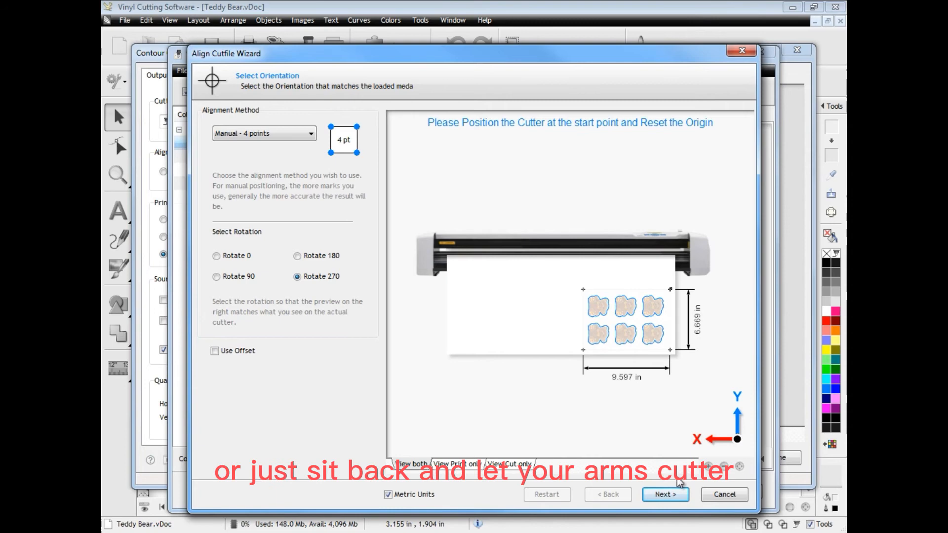
left_click(663, 494)
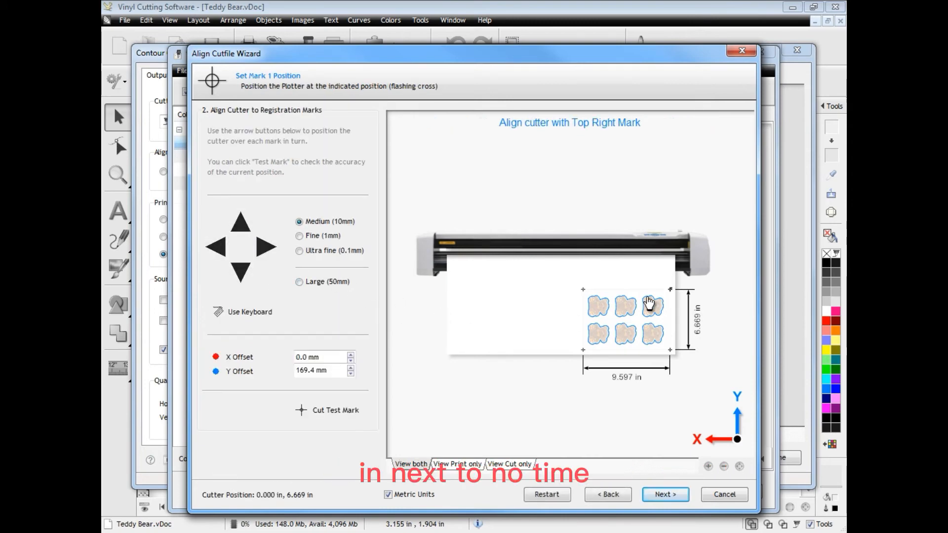
left_click(663, 494)
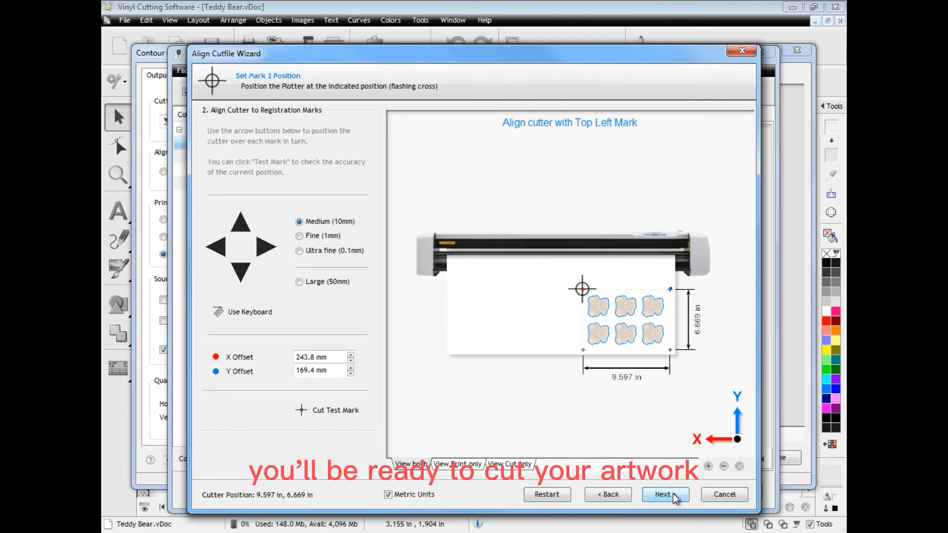
left_click(663, 495)
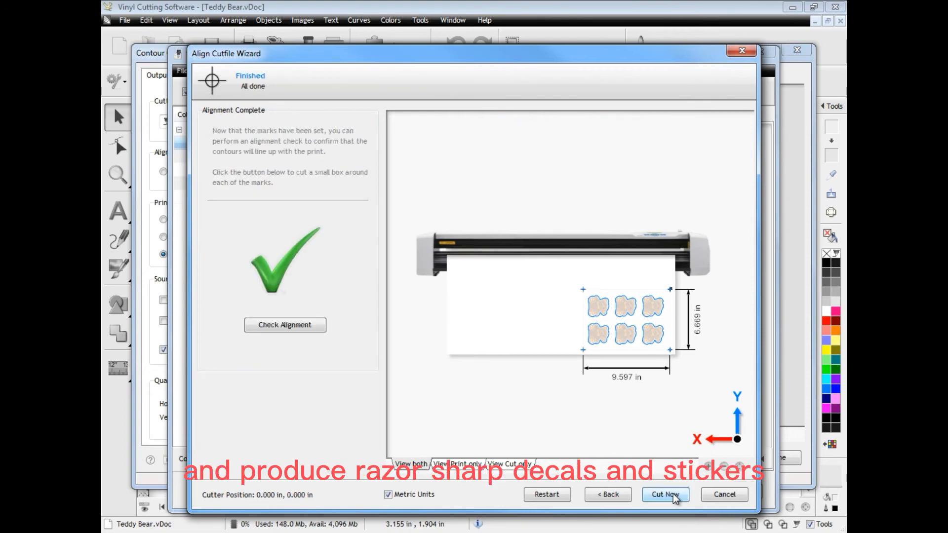
left_click(665, 495)
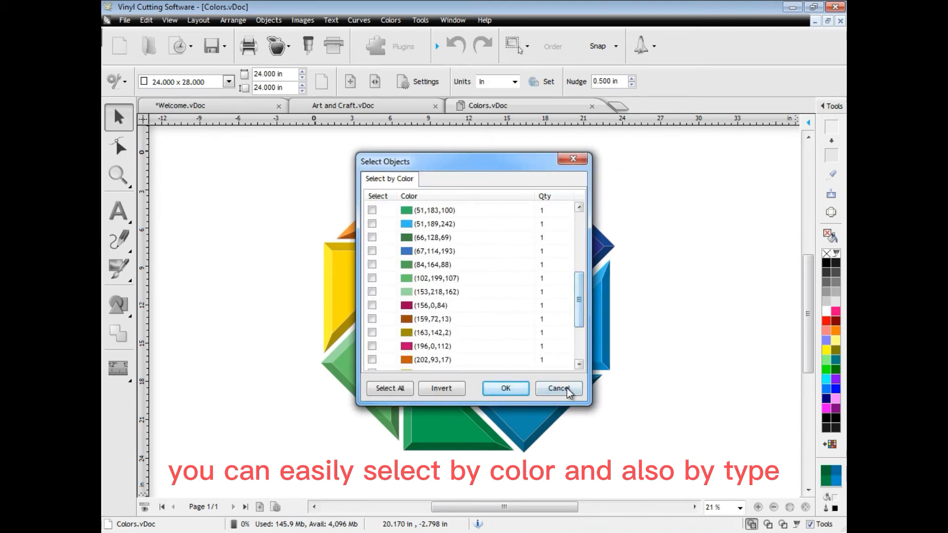
Dismiss the select-by-colour list without selecting any objects
left_click(558, 388)
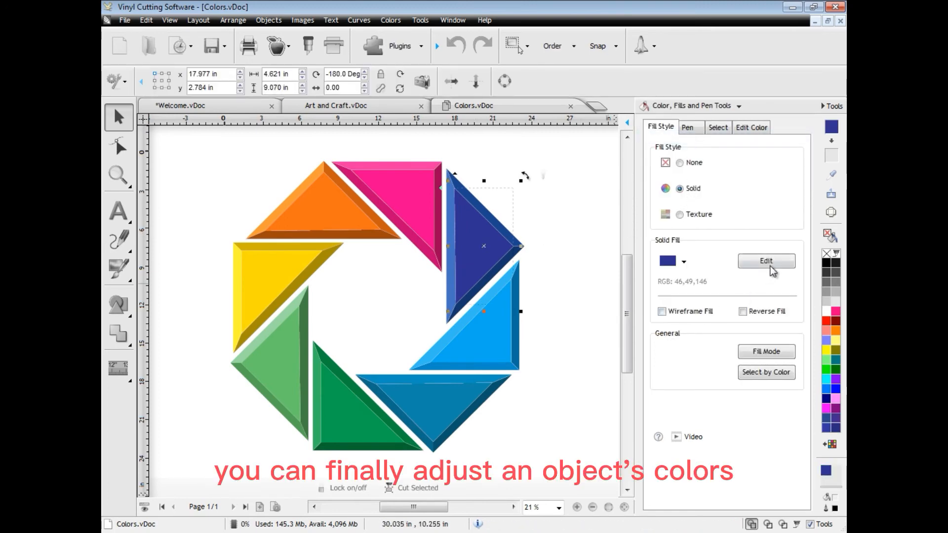
Change the triangle's solid fill to a softer blue, RGB 56,59,131, in the colour editor
left_click(765, 260)
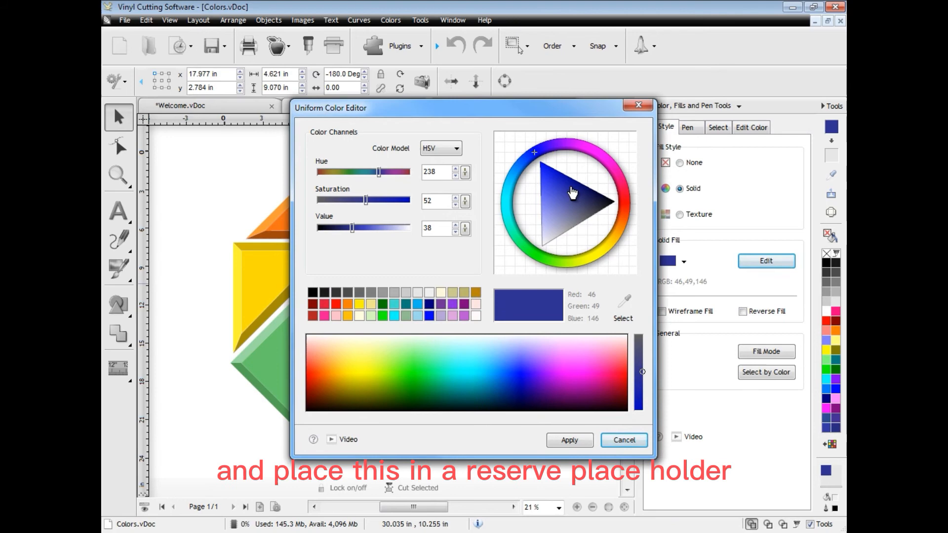
left_click(515, 379)
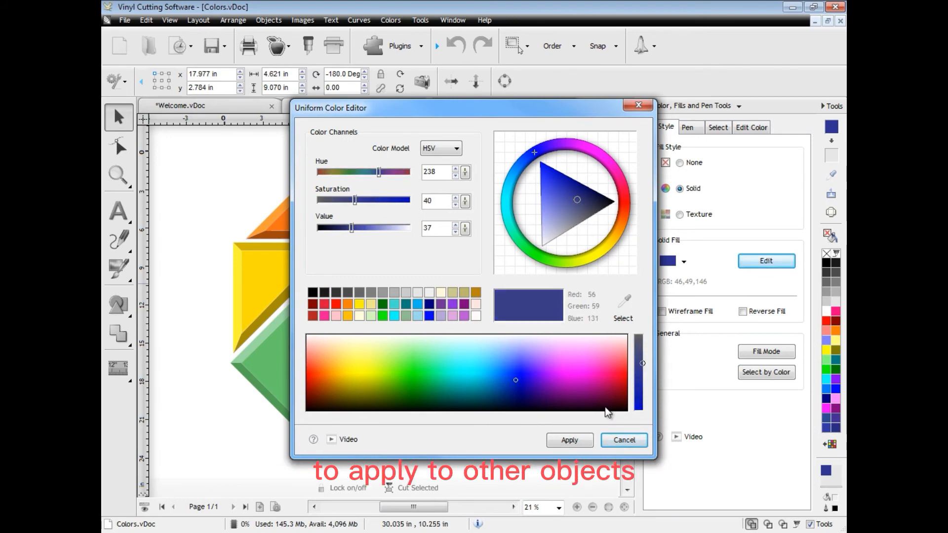
left_click(568, 439)
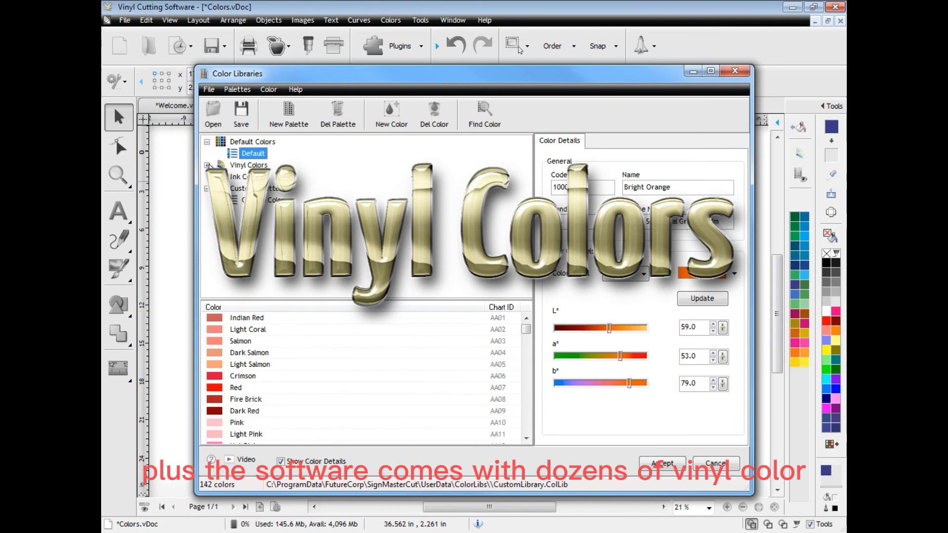
Load the 3M 1000 Scotchcal Graphic Film vinyl palette into the document
left_click(208, 165)
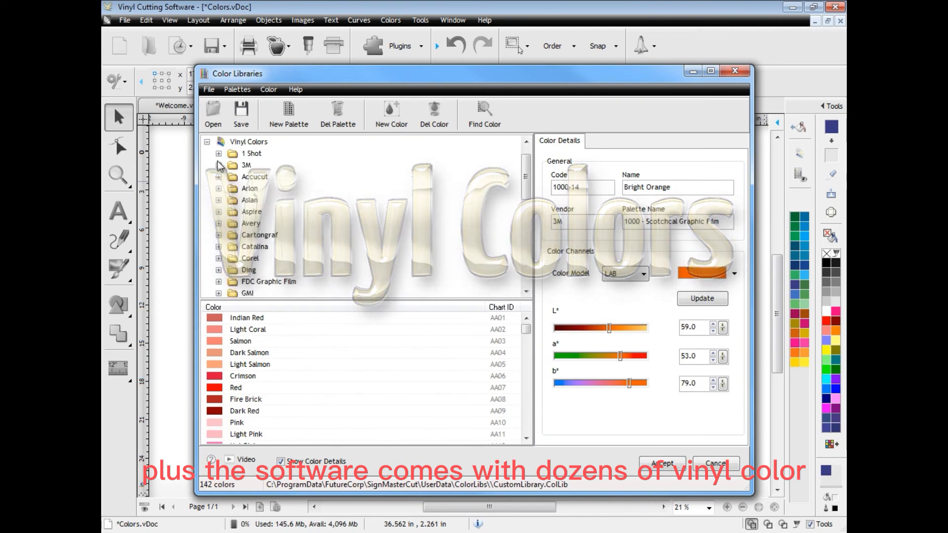
left_click(219, 151)
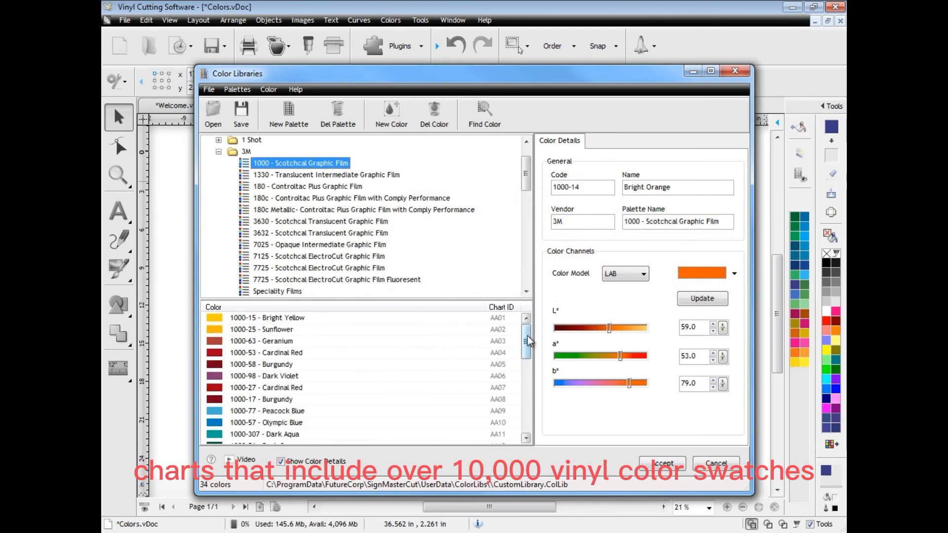
scroll("down", 3)
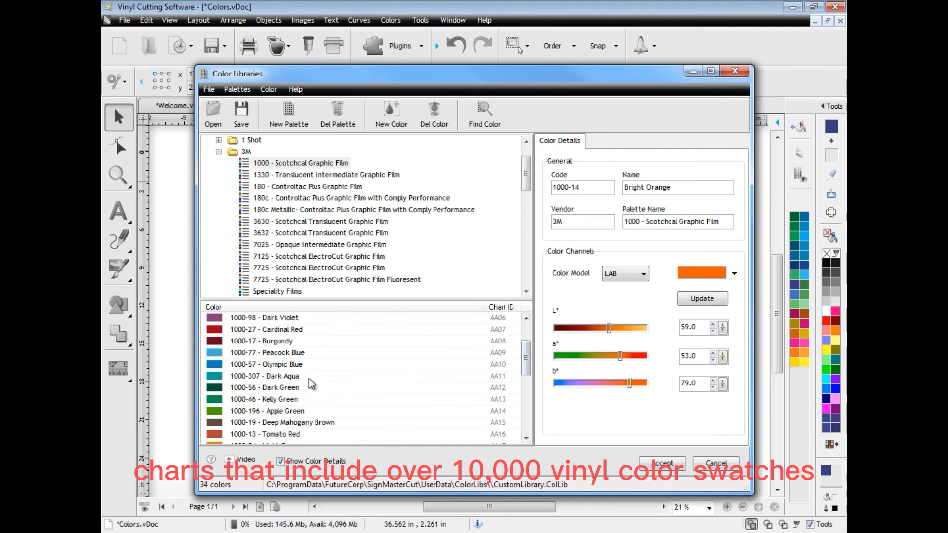
left_click(263, 375)
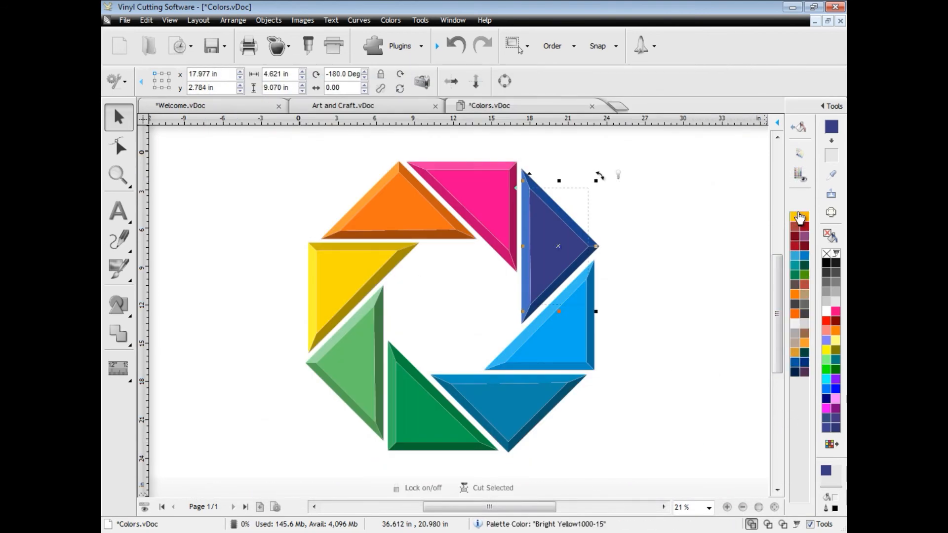
mouse_move(831, 444)
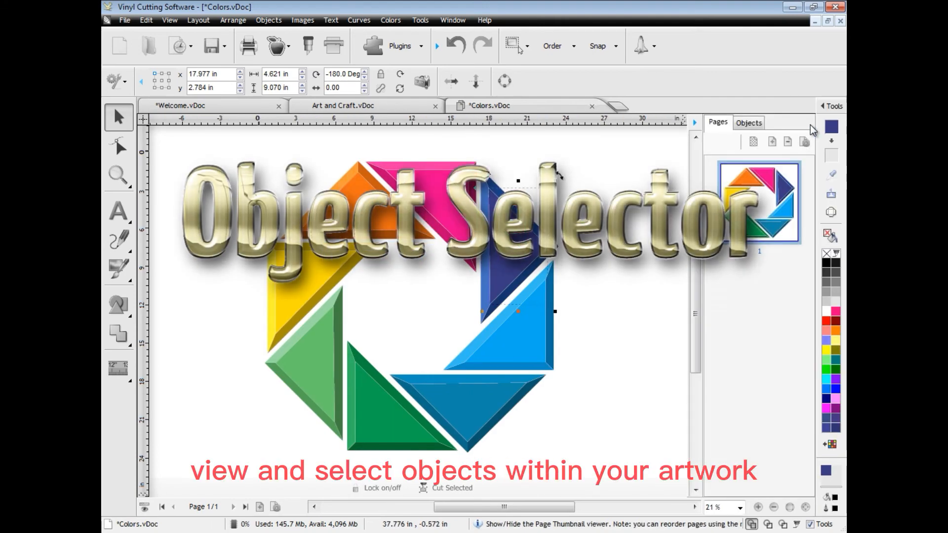
List the Colors artwork's curves as thumbnails, then switch to the Layout Tools stop sign document
left_click(748, 122)
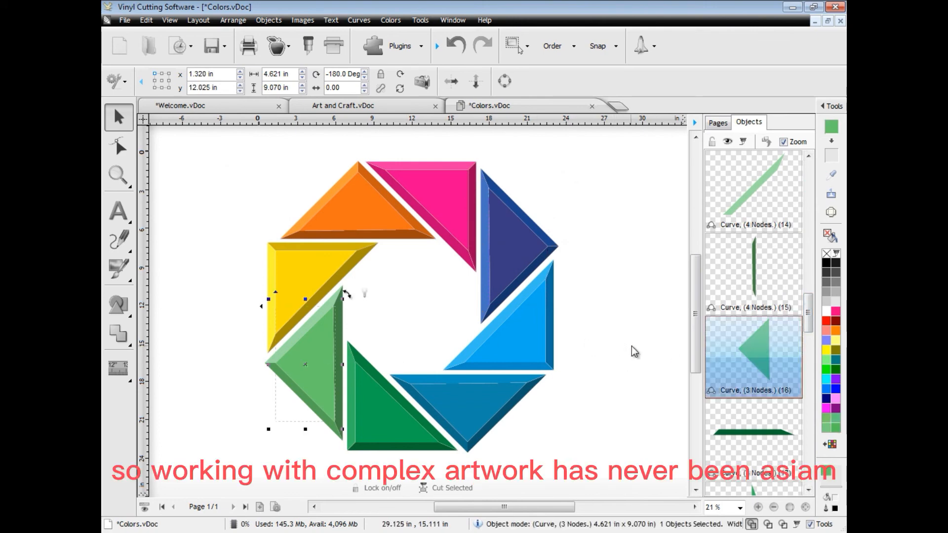
left_click(175, 46)
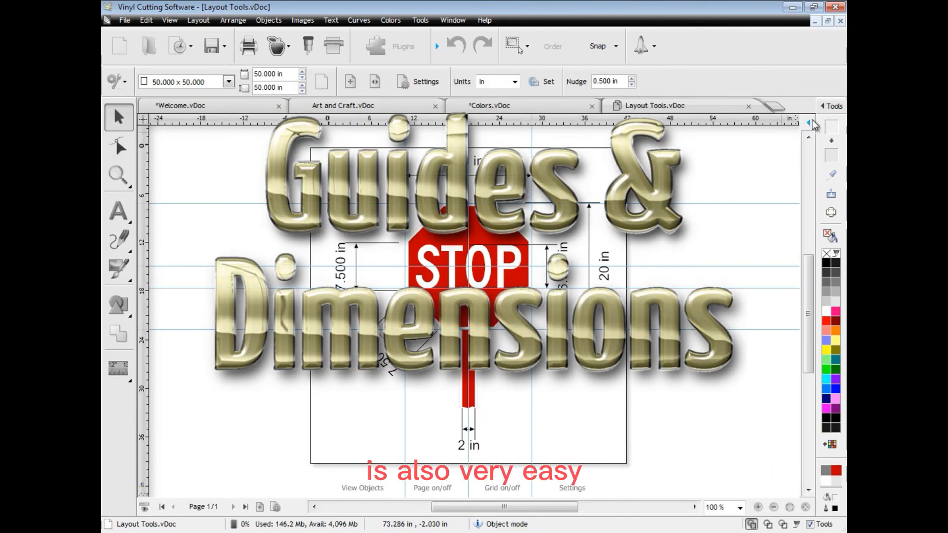
left_click(738, 106)
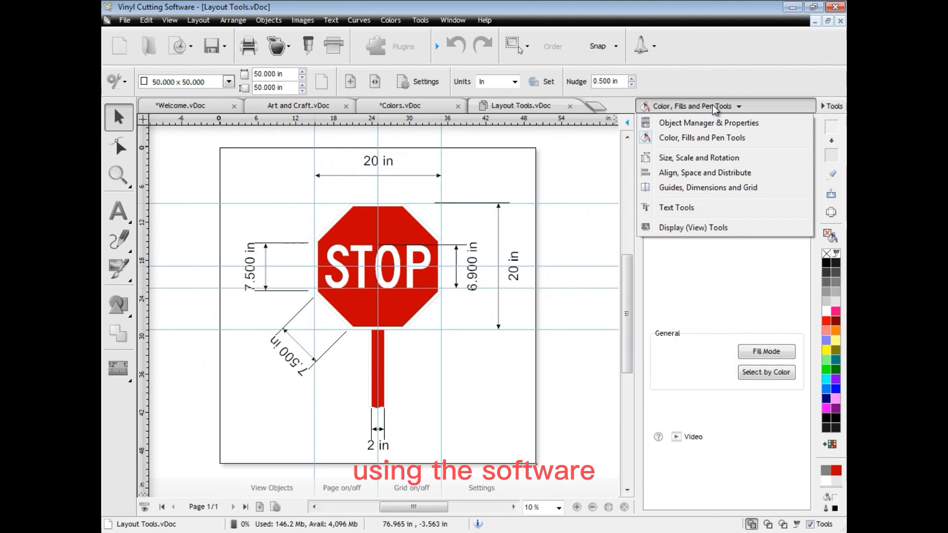
left_click(707, 187)
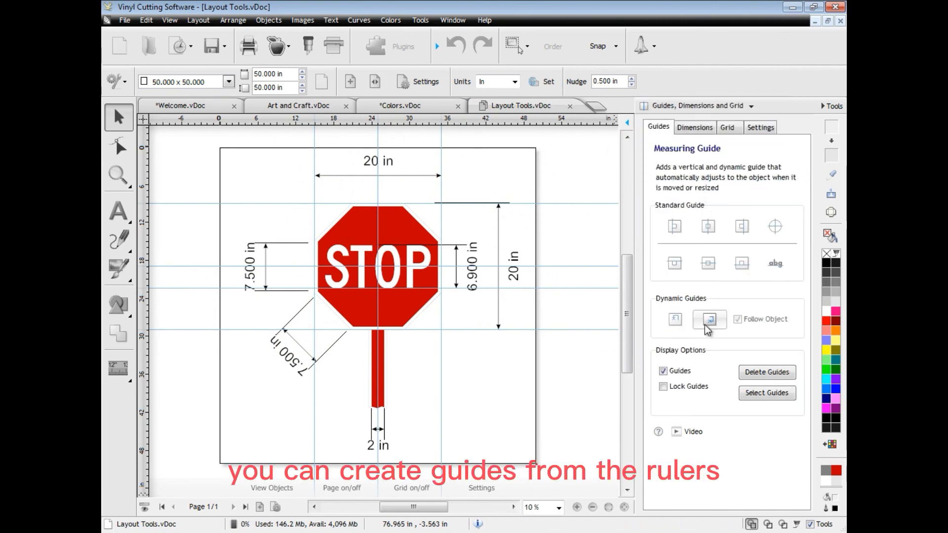
left_click(694, 127)
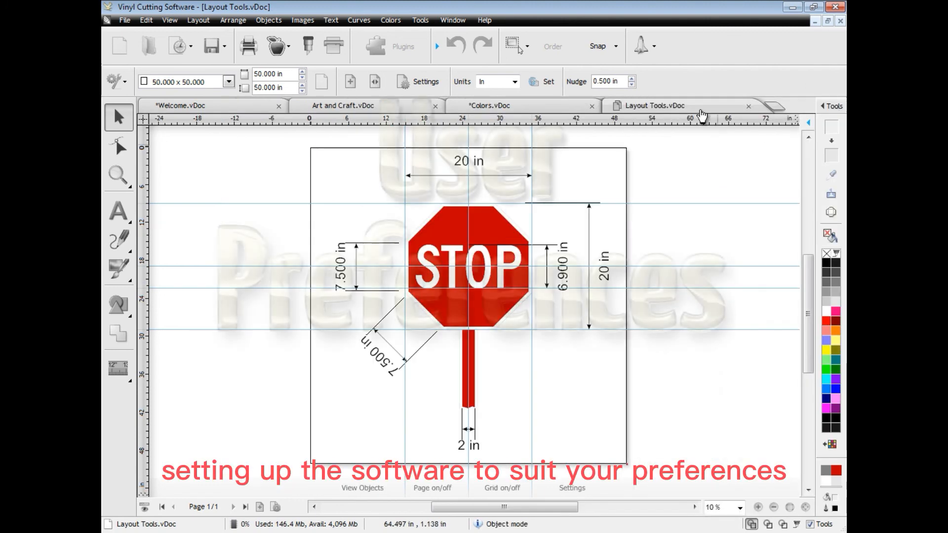
left_click(643, 46)
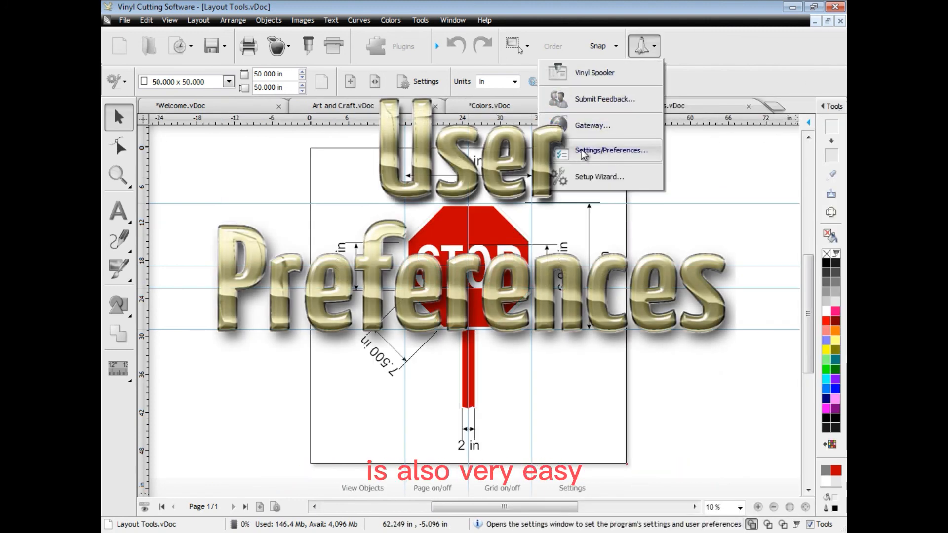
left_click(610, 150)
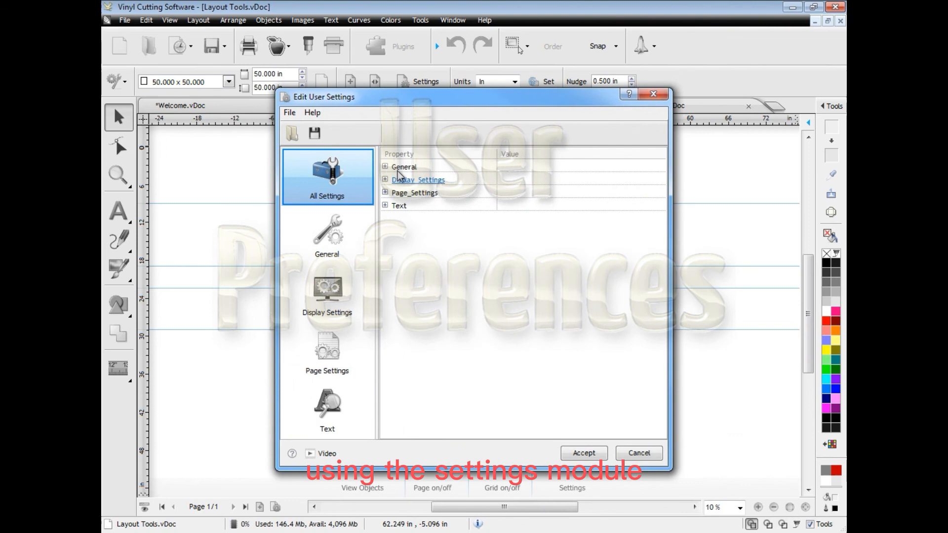
left_click(385, 166)
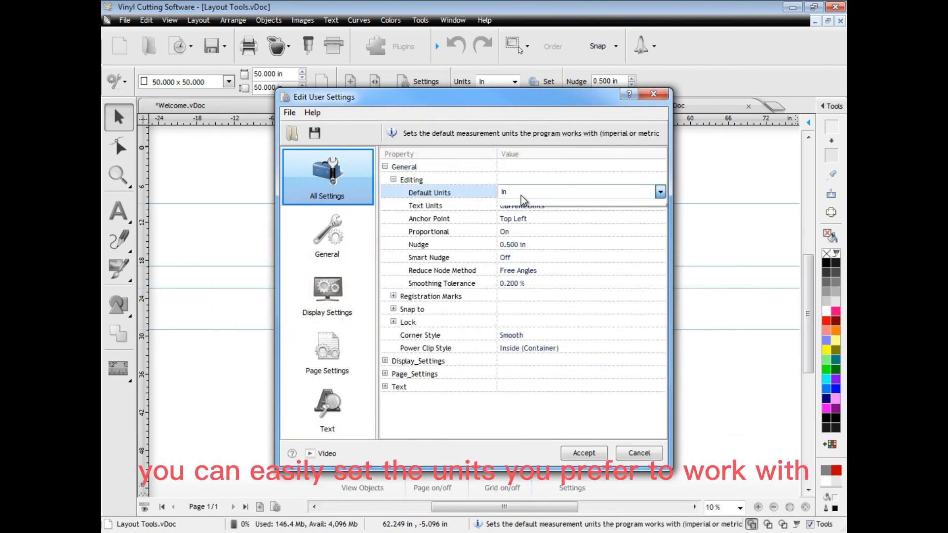
left_click(659, 191)
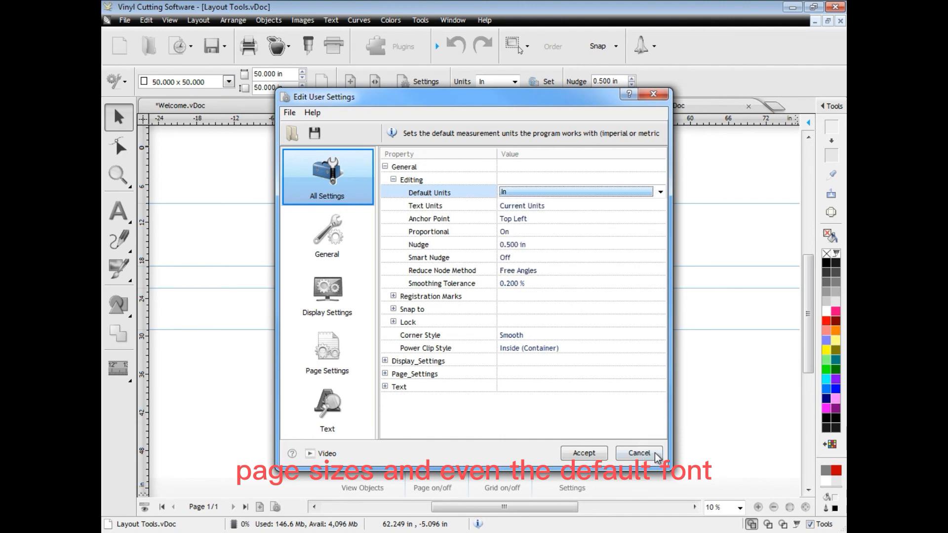
left_click(638, 453)
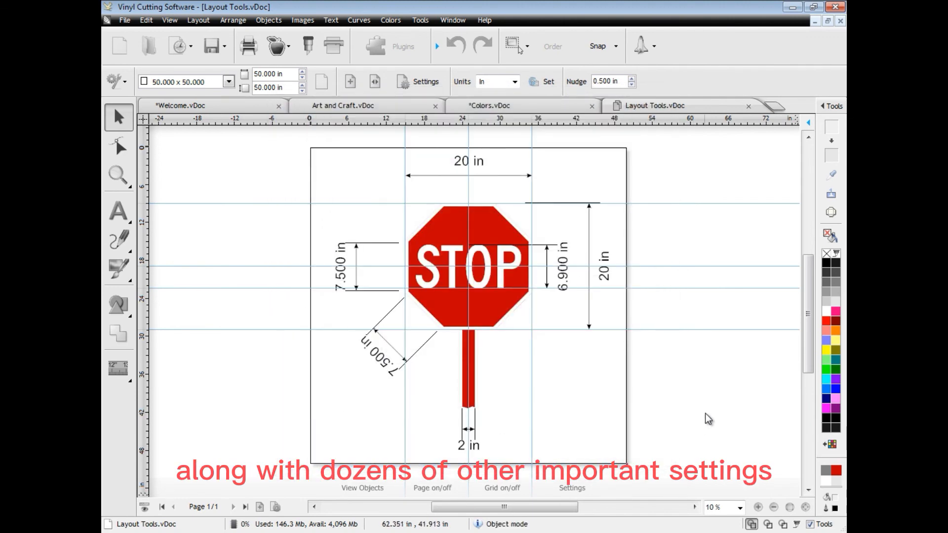